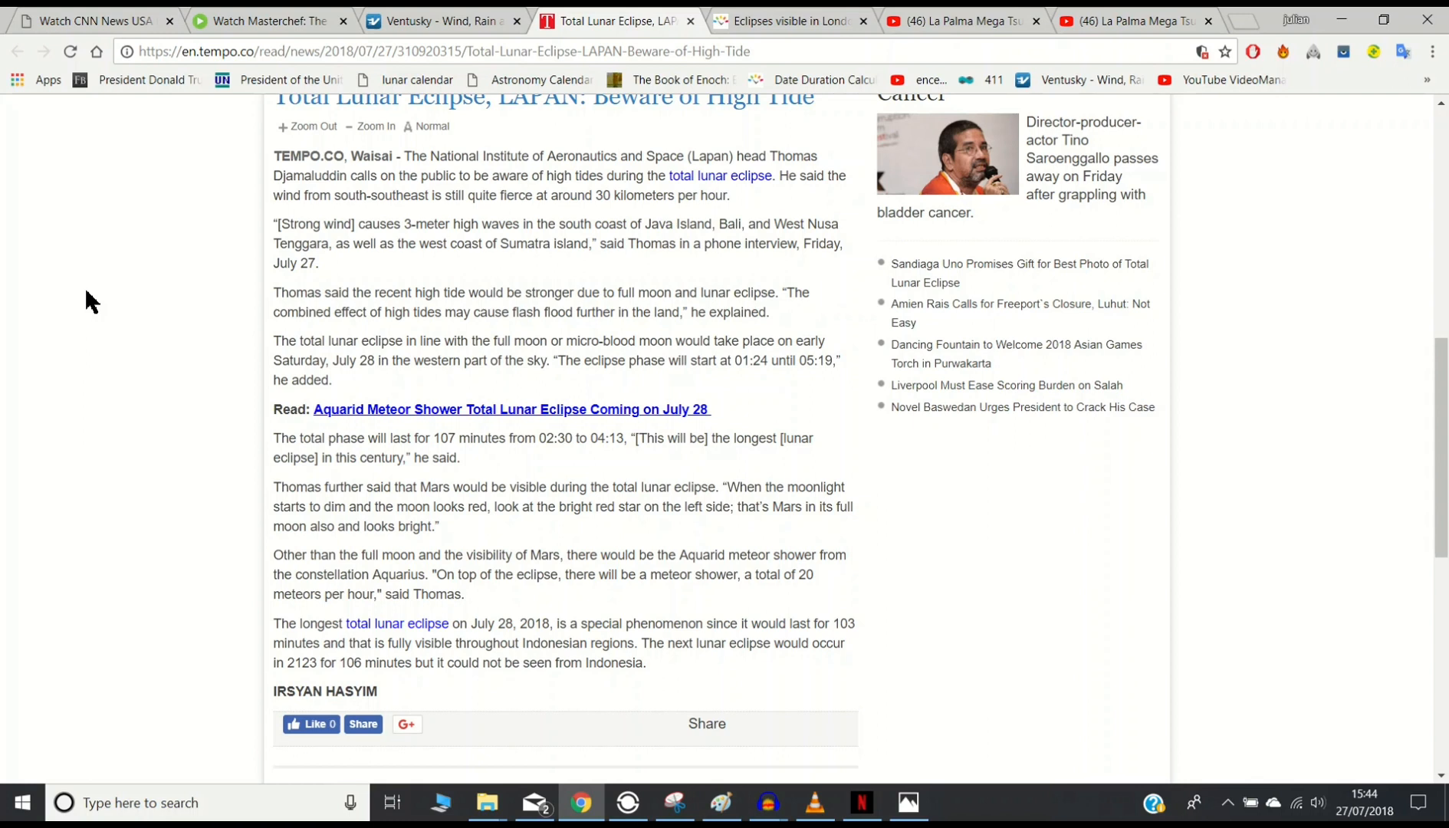
{"action": "mouse_move", "coordinate": [104, 254]}
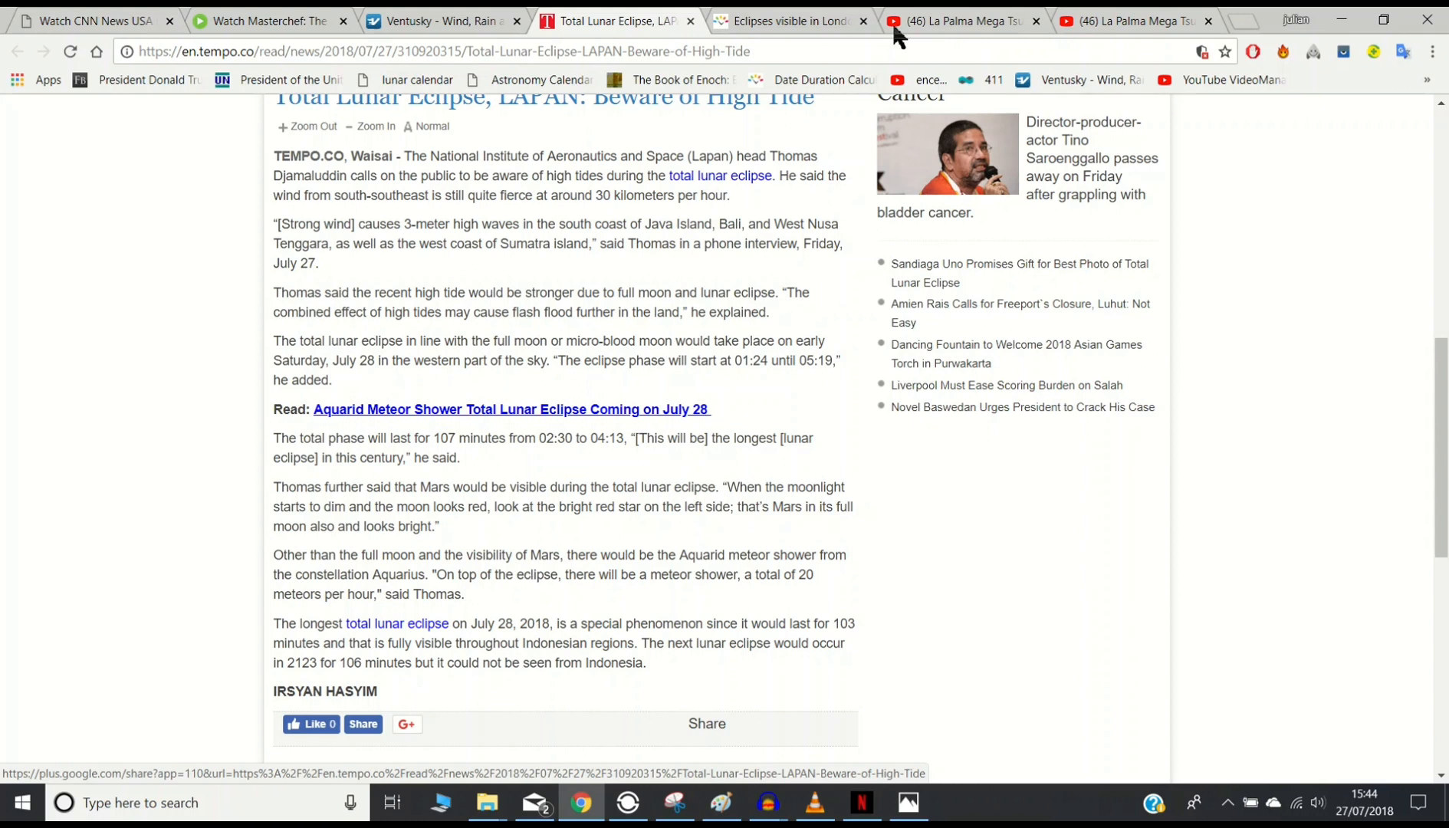
Step: View the London eclipse page and scroll through the phase times from 18:14 on 27 Jul to 00:28 on 28 Jul
{"action": "left_click", "coordinate": [793, 22]}
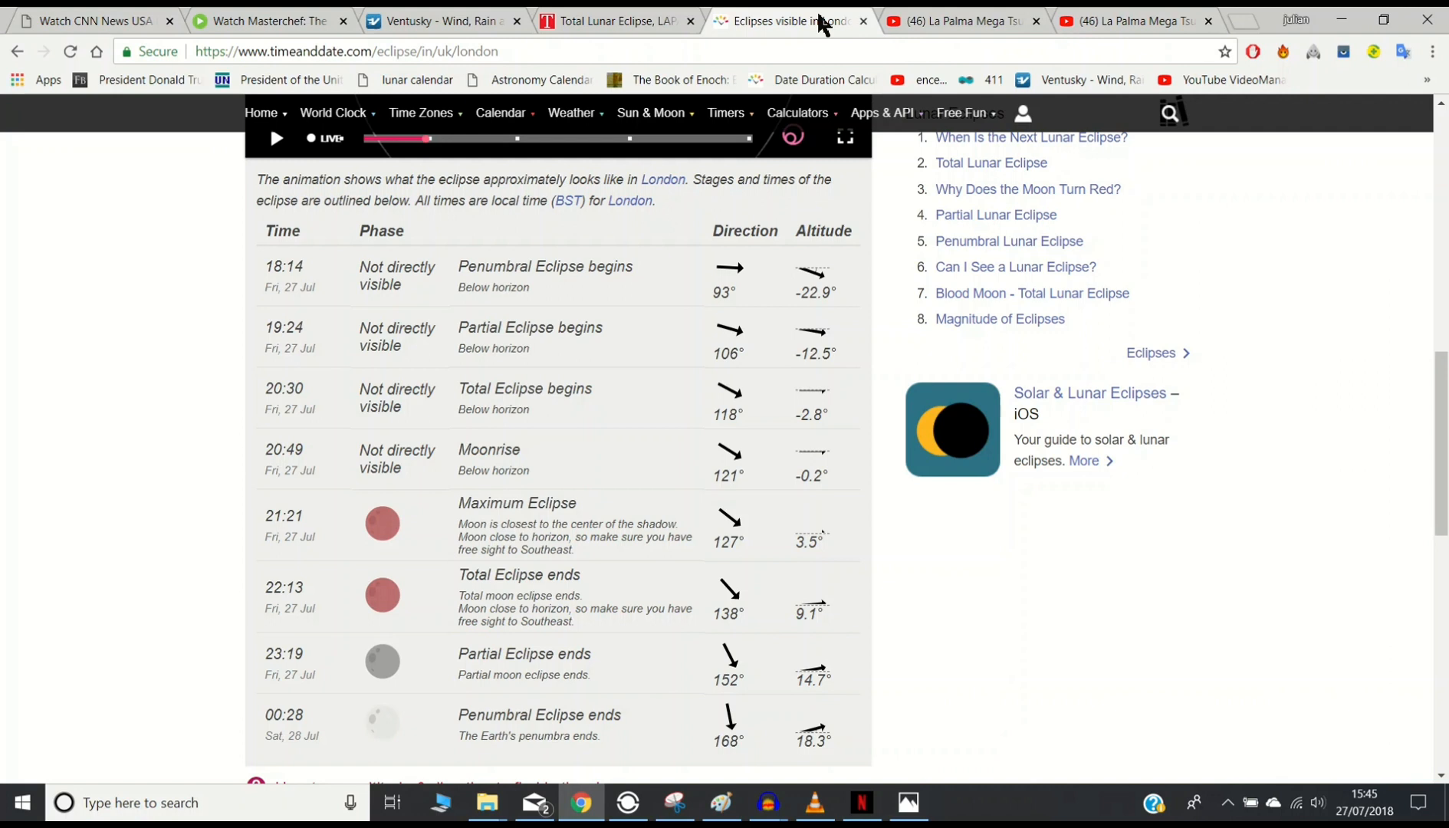
{"action": "scroll", "scroll_direction": "down", "scroll_amount": 3}
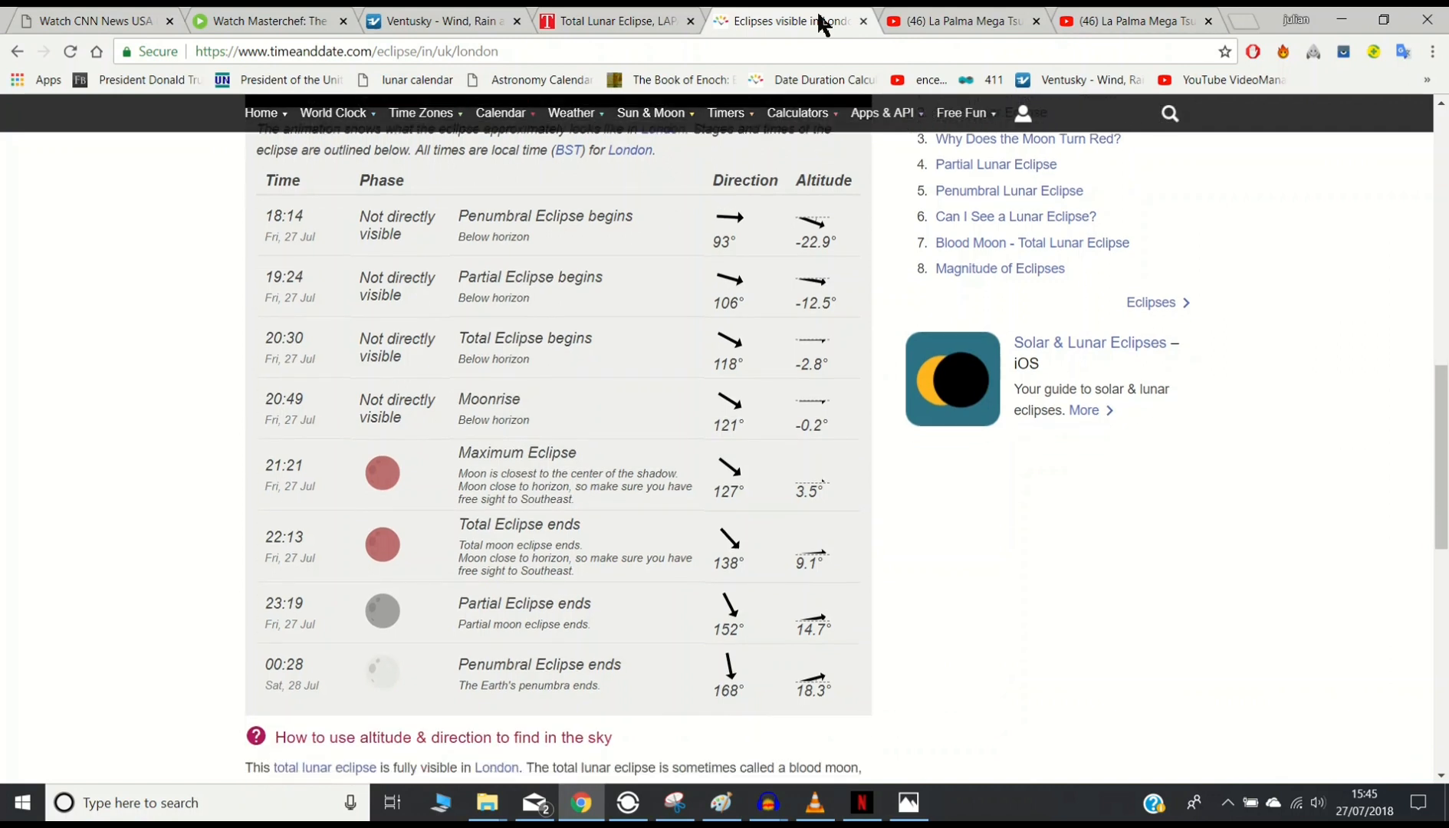
{"action": "scroll", "scroll_direction": "down", "scroll_amount": 3}
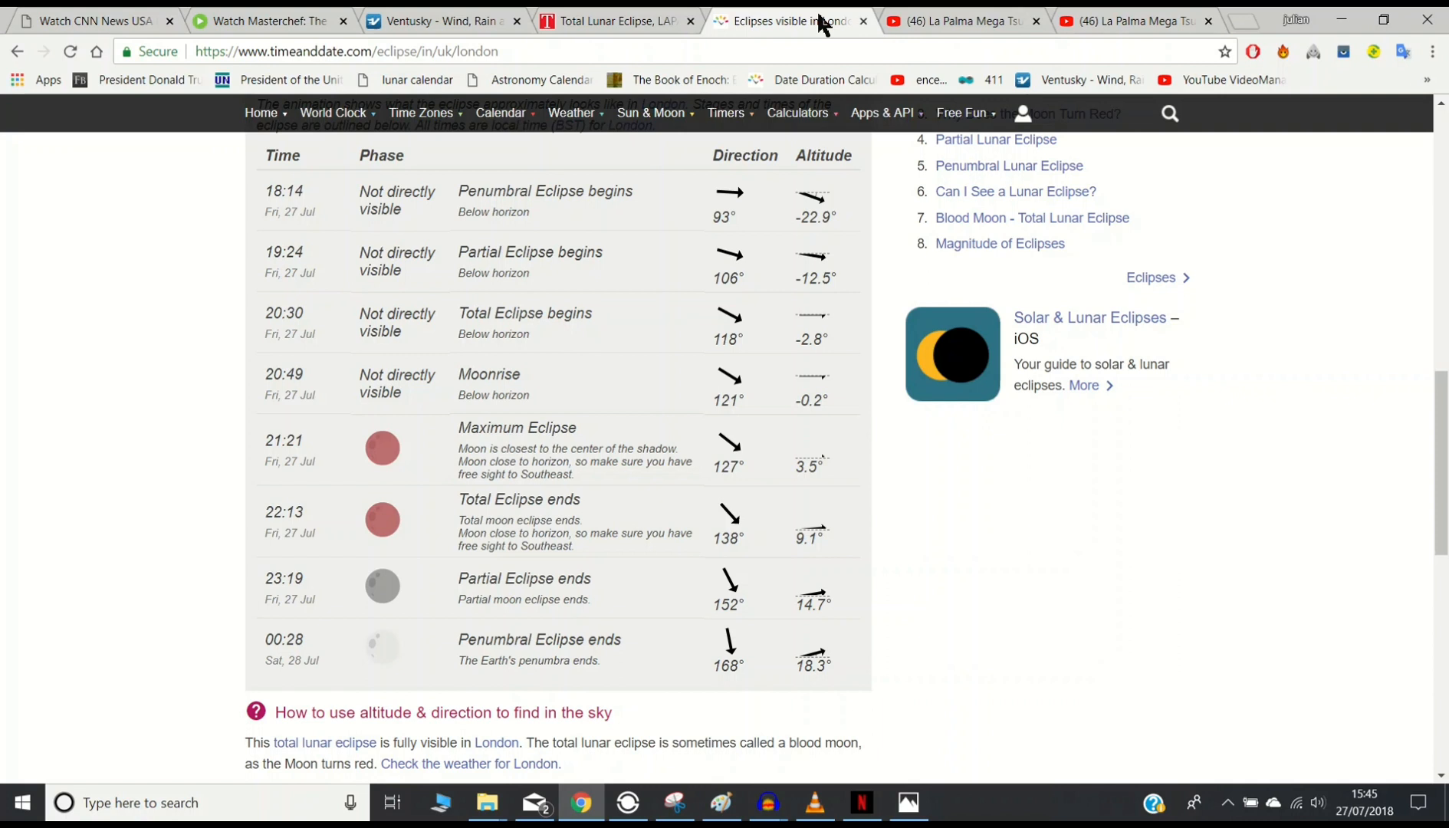
{"action": "scroll", "scroll_direction": "down", "scroll_amount": 3}
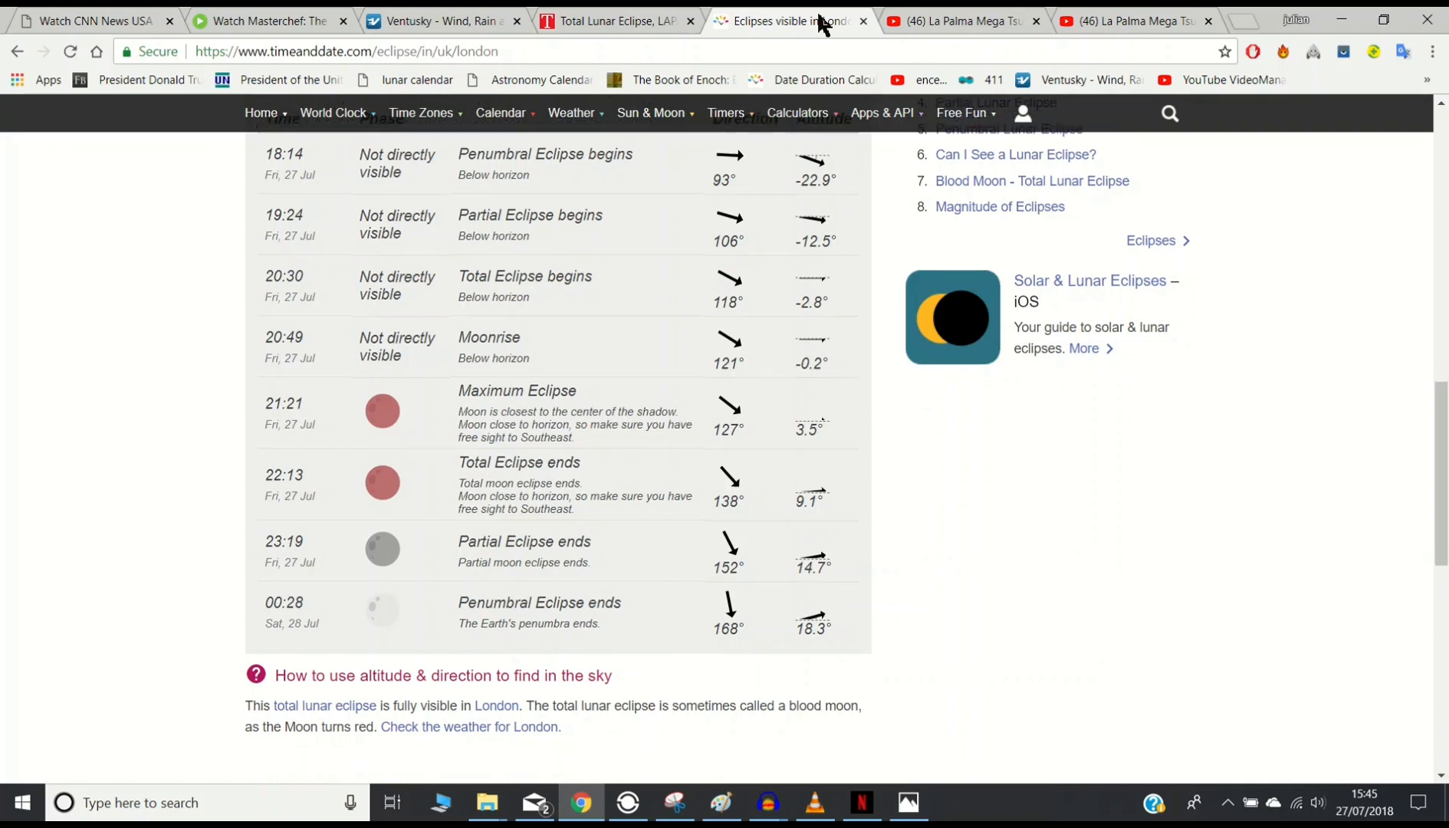
{"action": "scroll", "scroll_direction": "down", "scroll_amount": 3}
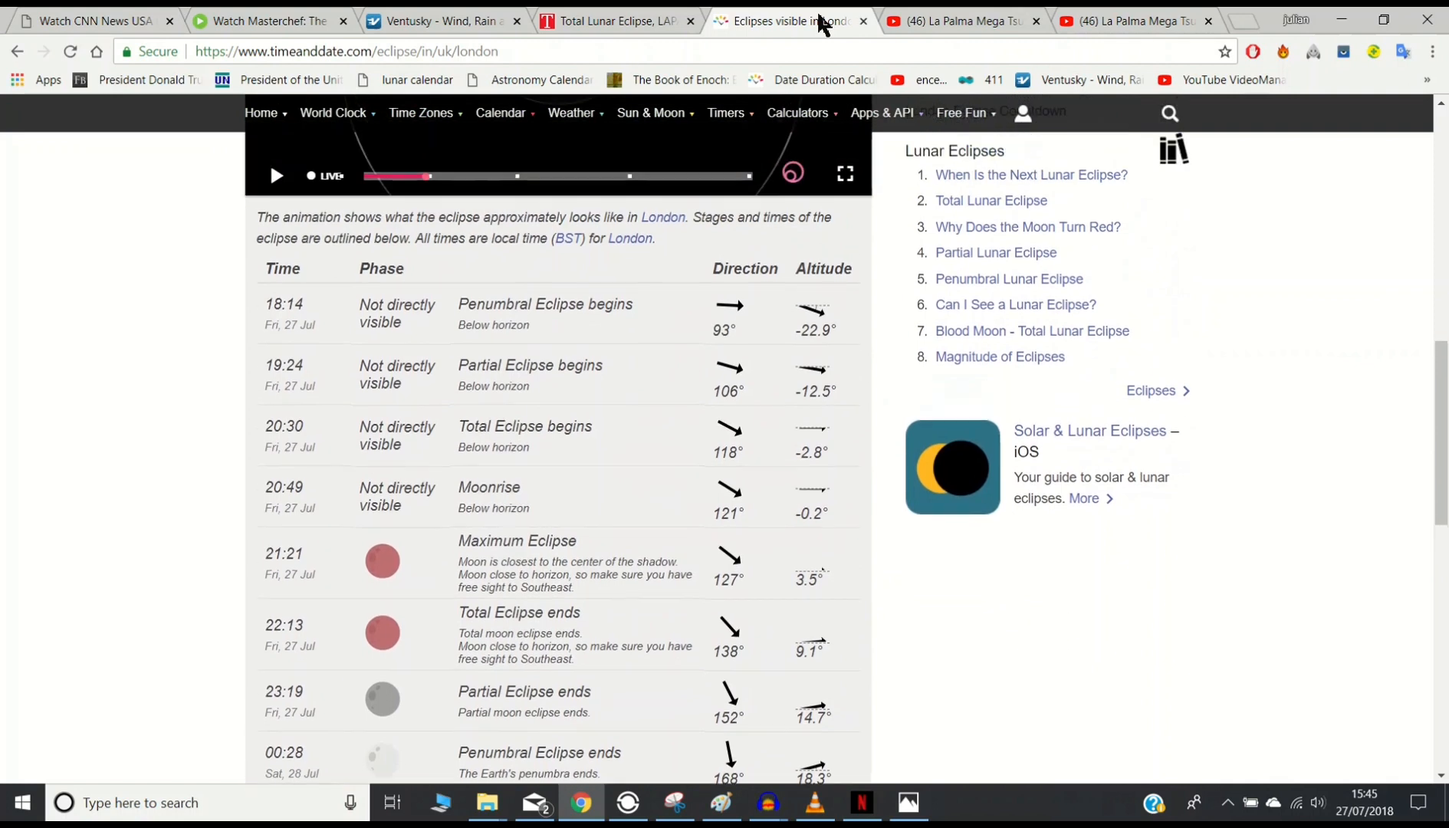
{"action": "left_click", "coordinate": [85, 804]}
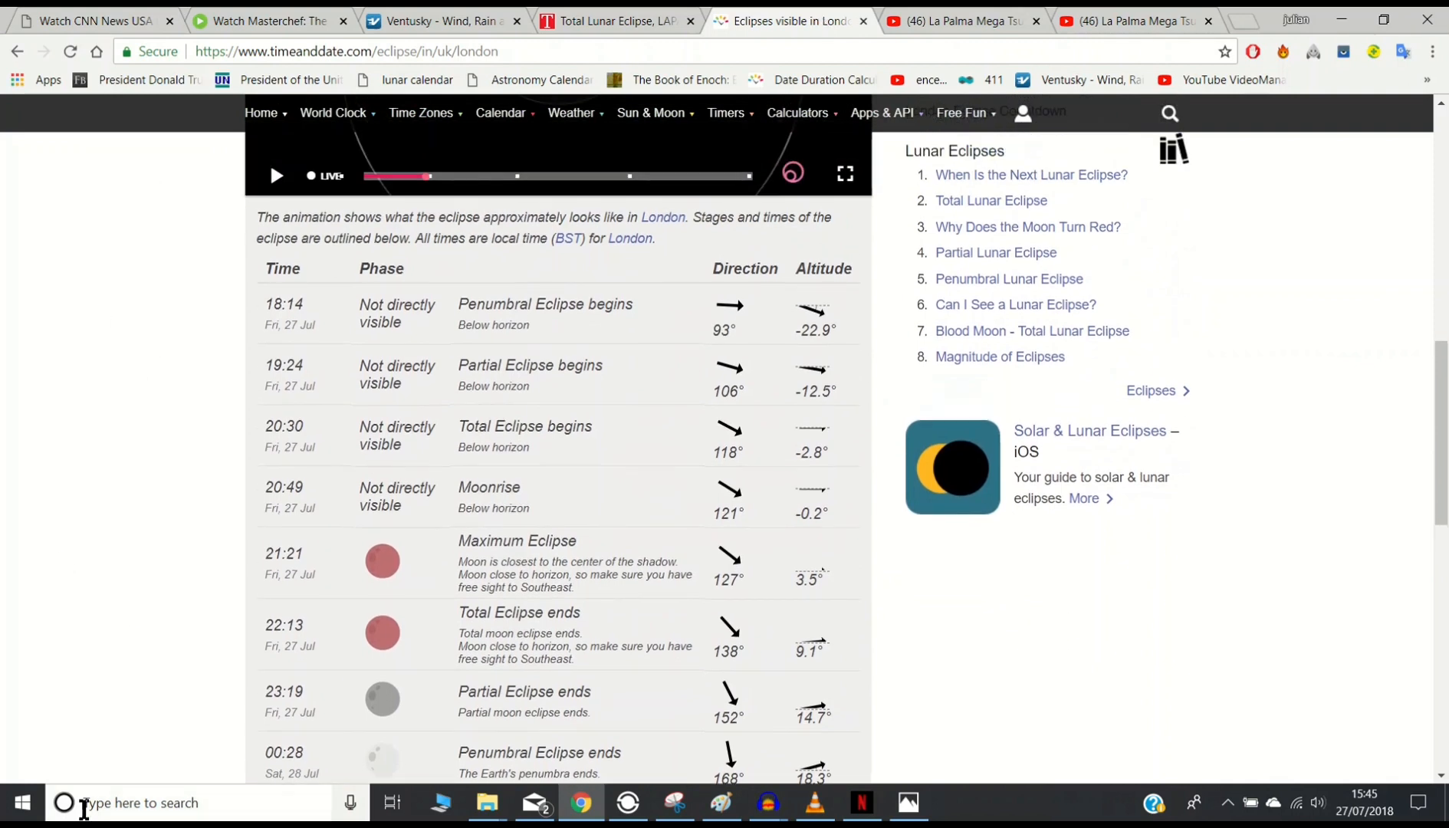
{"action": "mouse_move", "coordinate": [107, 607]}
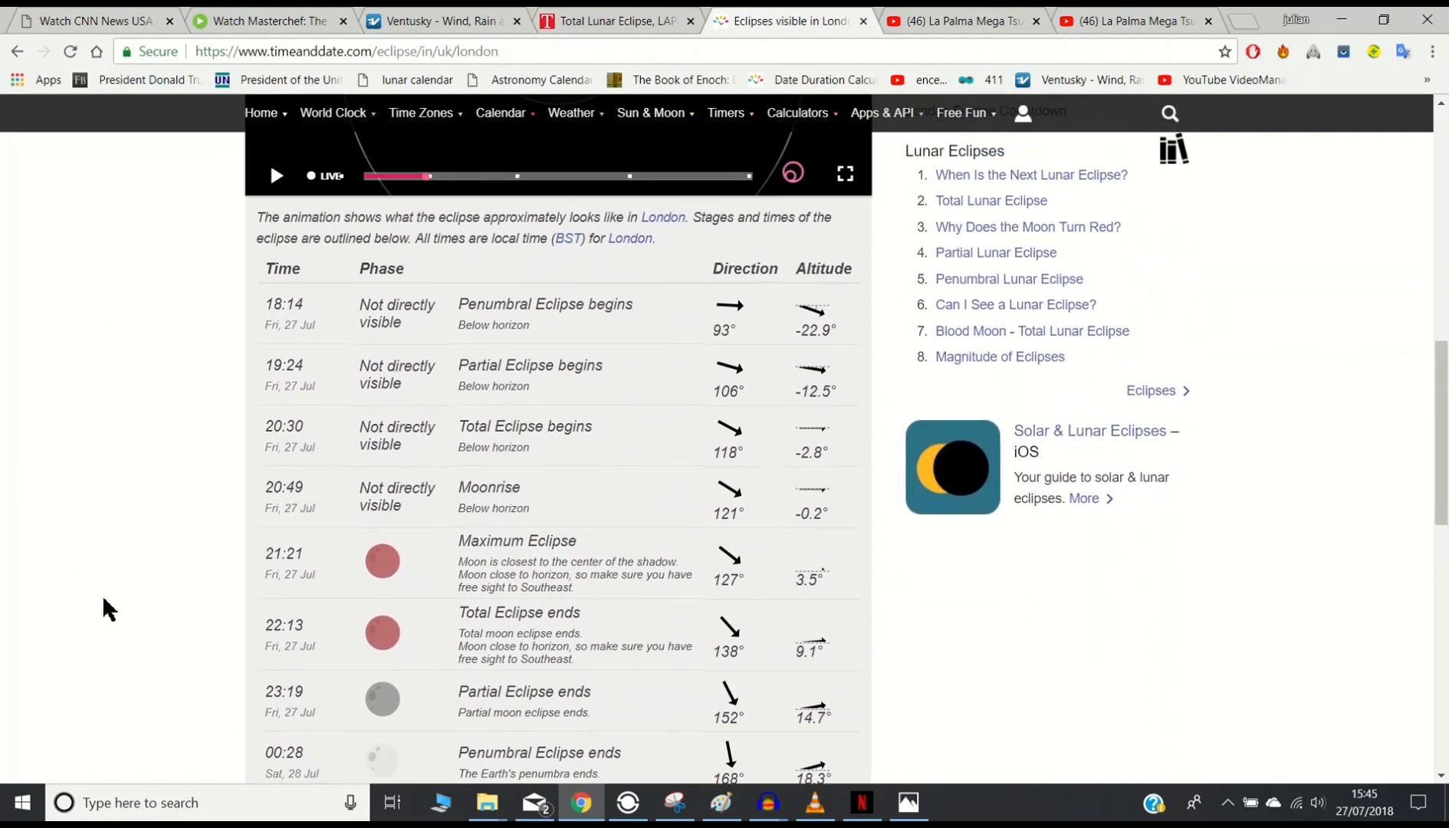
{"action": "mouse_move", "coordinate": [904, 156]}
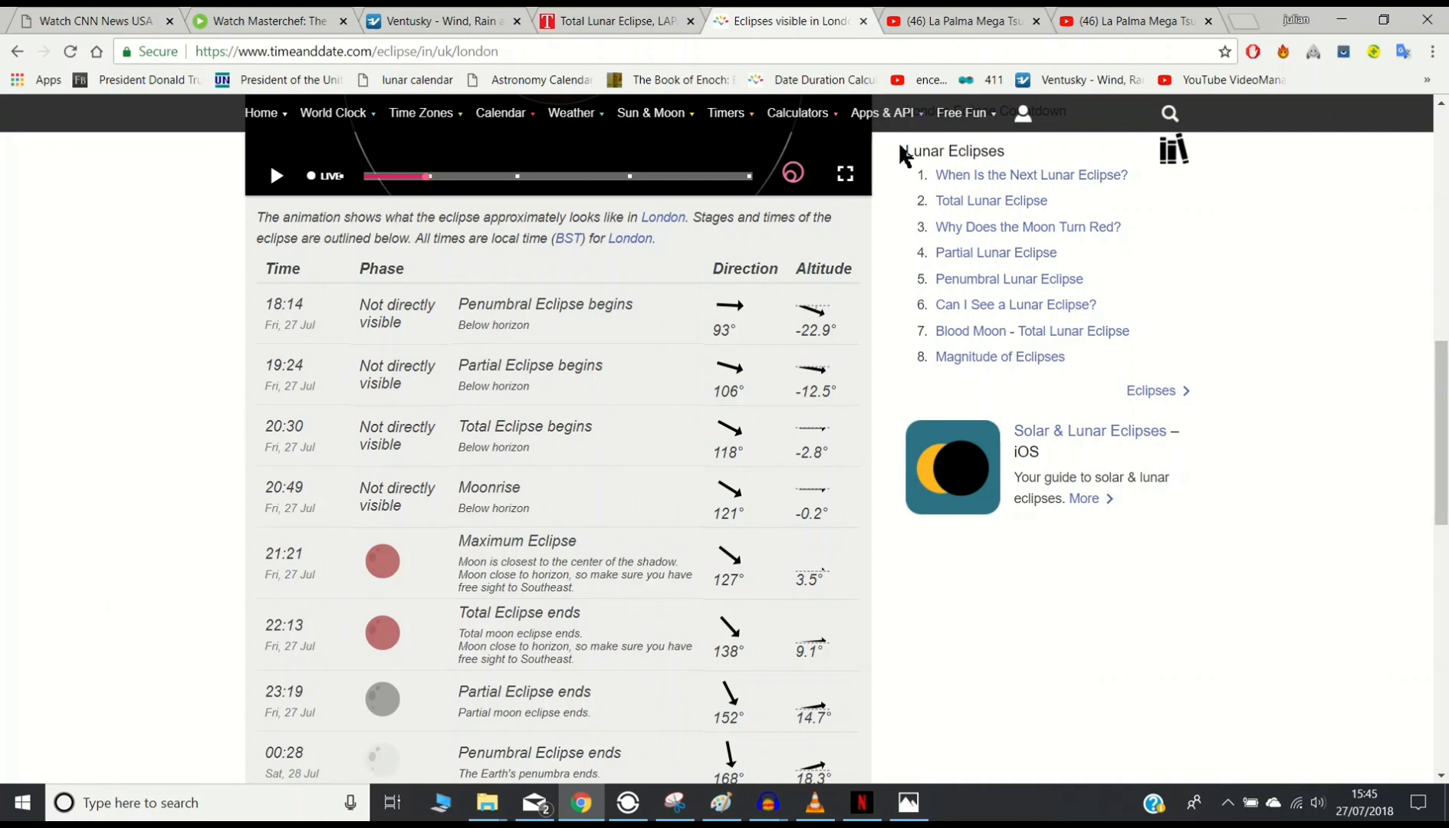
Step: Bring up the La Palma Mega Tsunami video, paused and muted at 3:07 of 4:02
{"action": "left_click", "coordinate": [969, 22]}
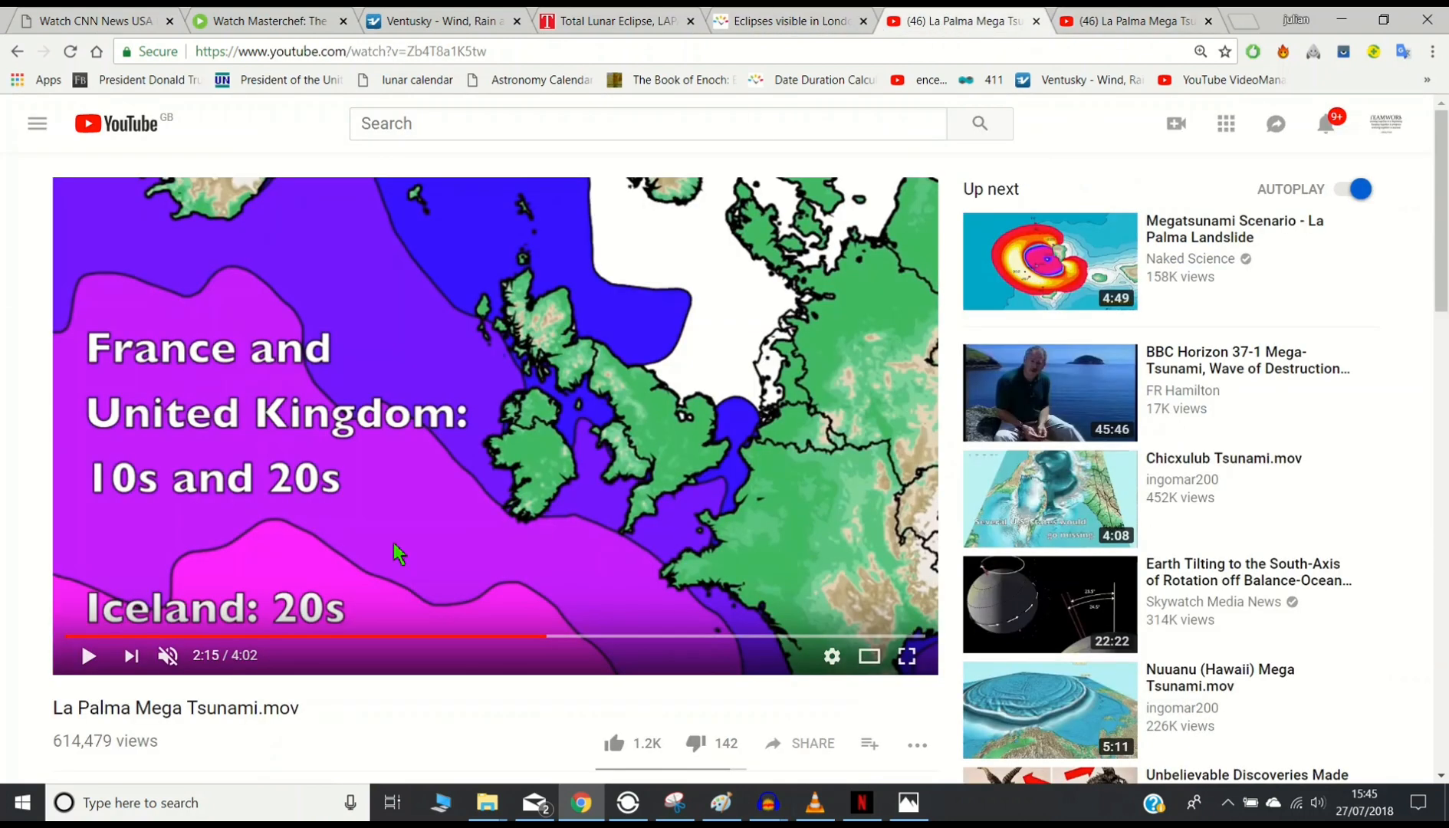
{"action": "mouse_move", "coordinate": [148, 589]}
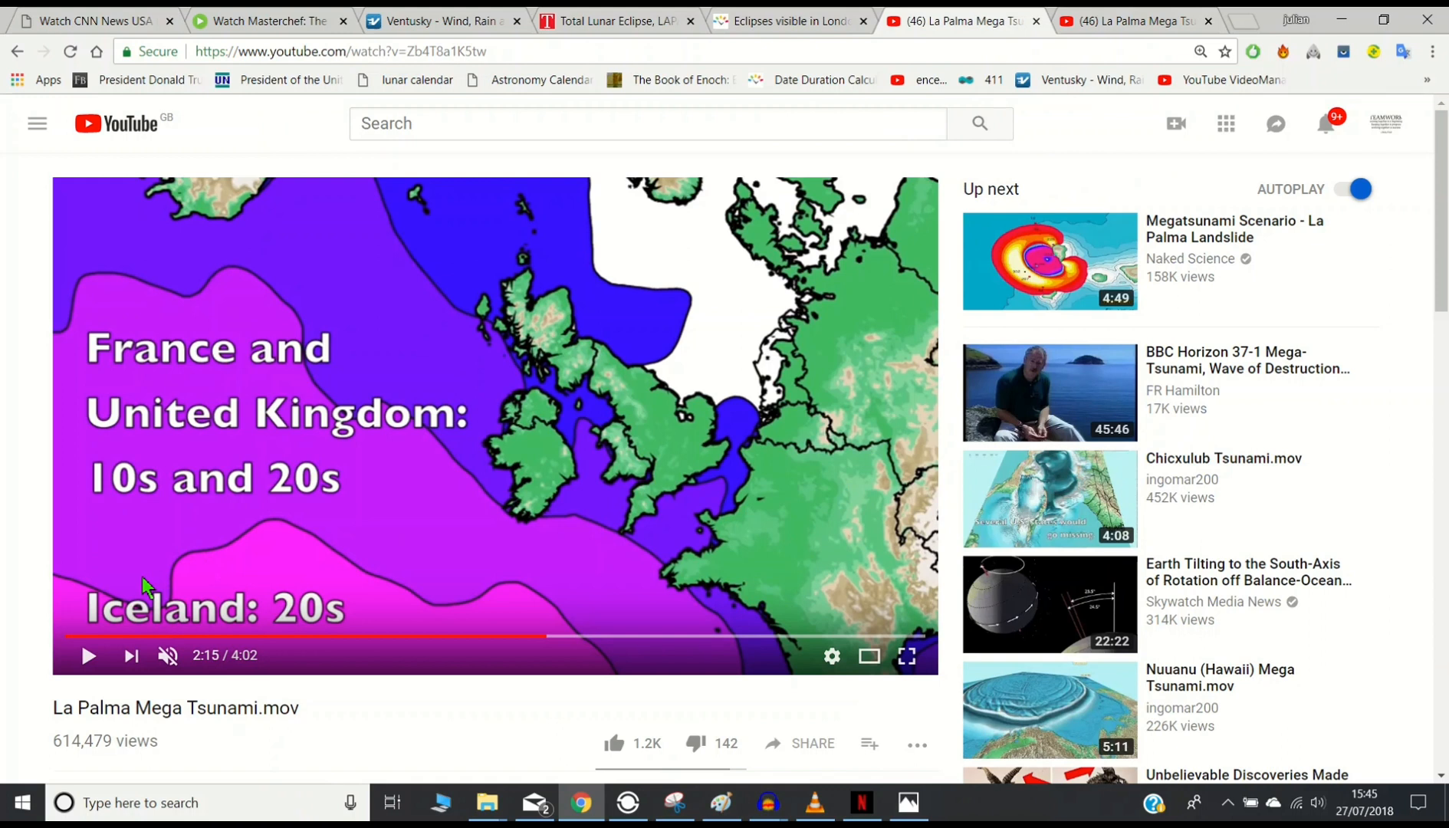
{"action": "mouse_move", "coordinate": [145, 301]}
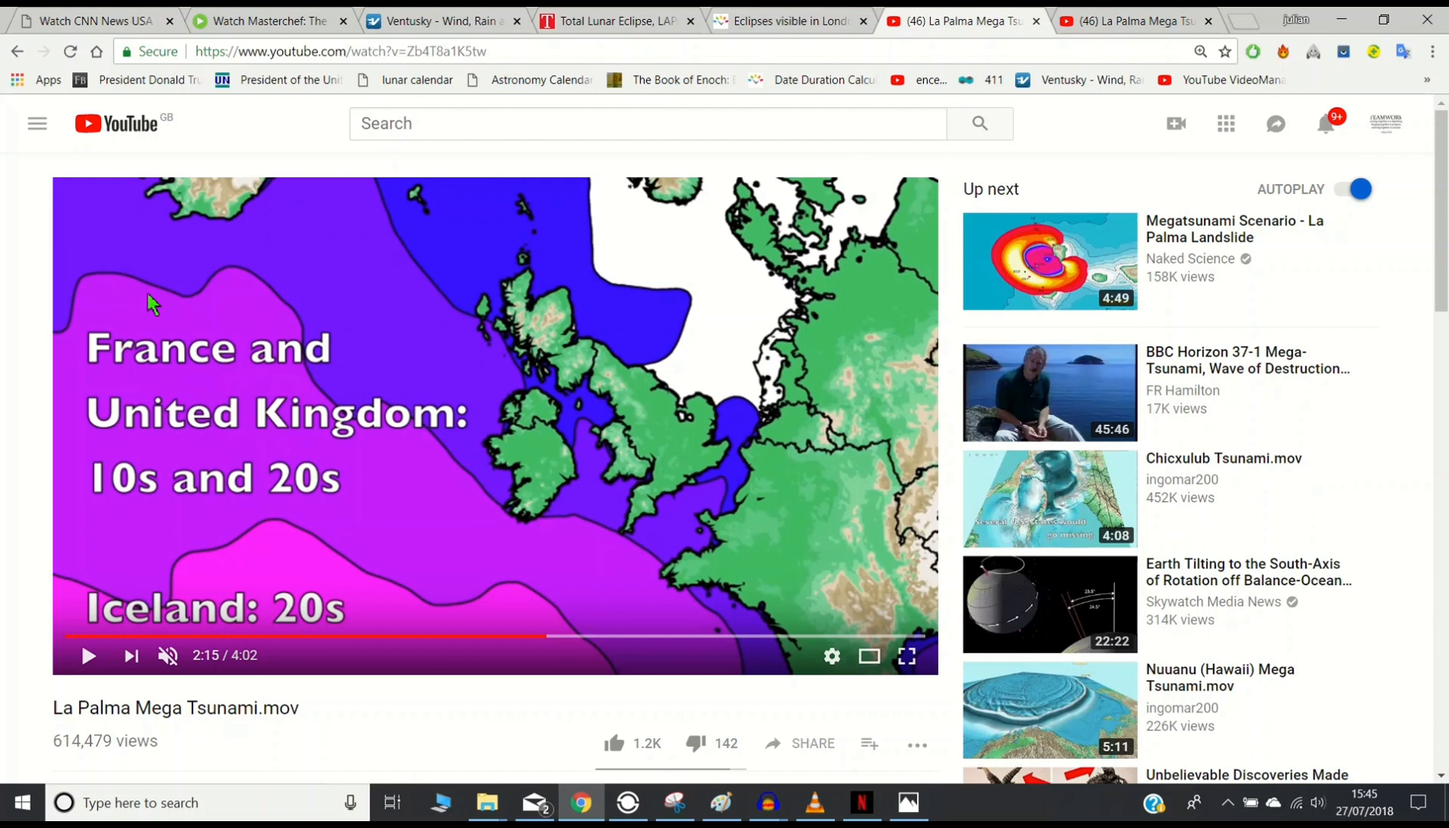
{"action": "mouse_move", "coordinate": [101, 503]}
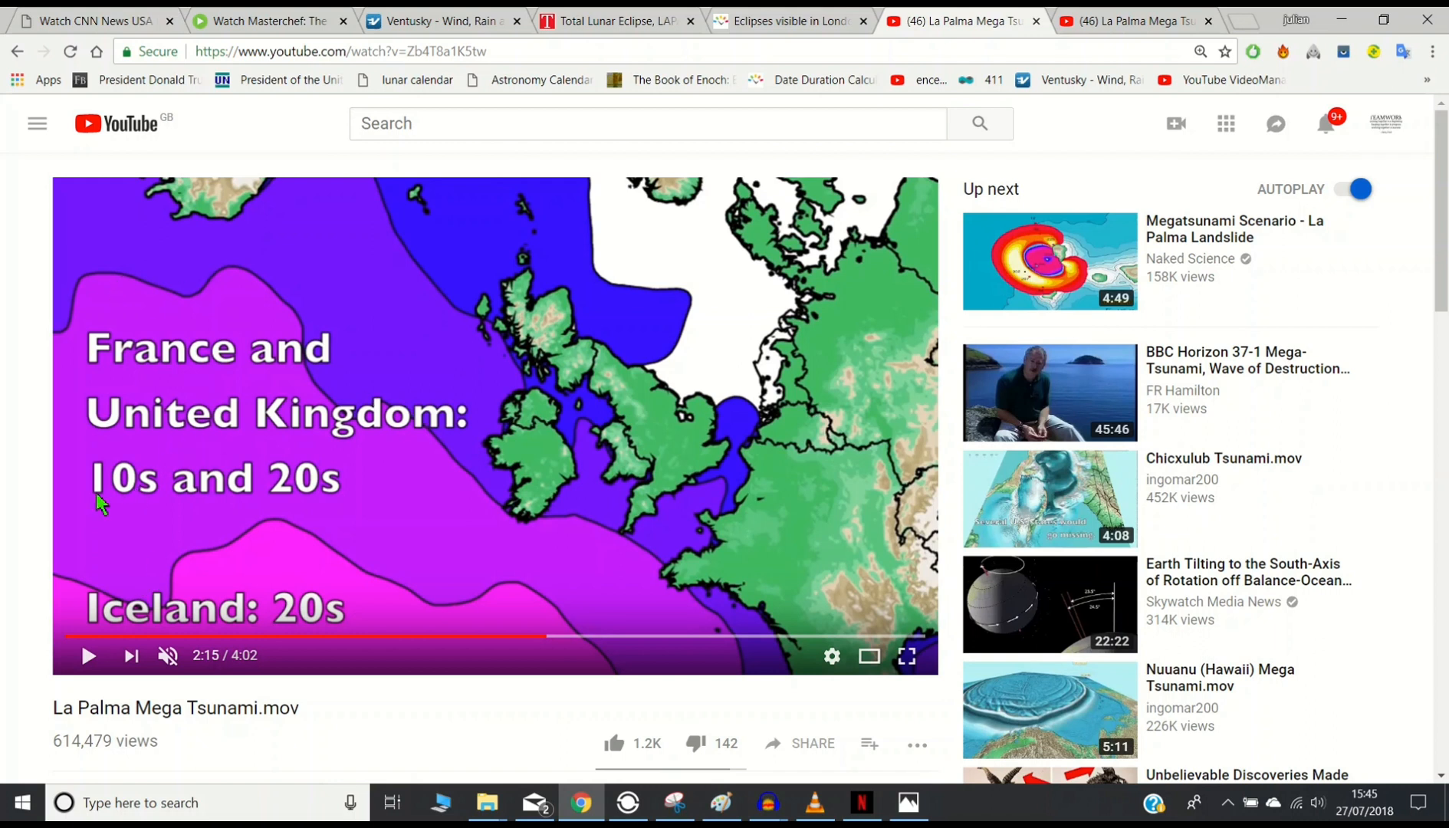
{"action": "mouse_move", "coordinate": [339, 487]}
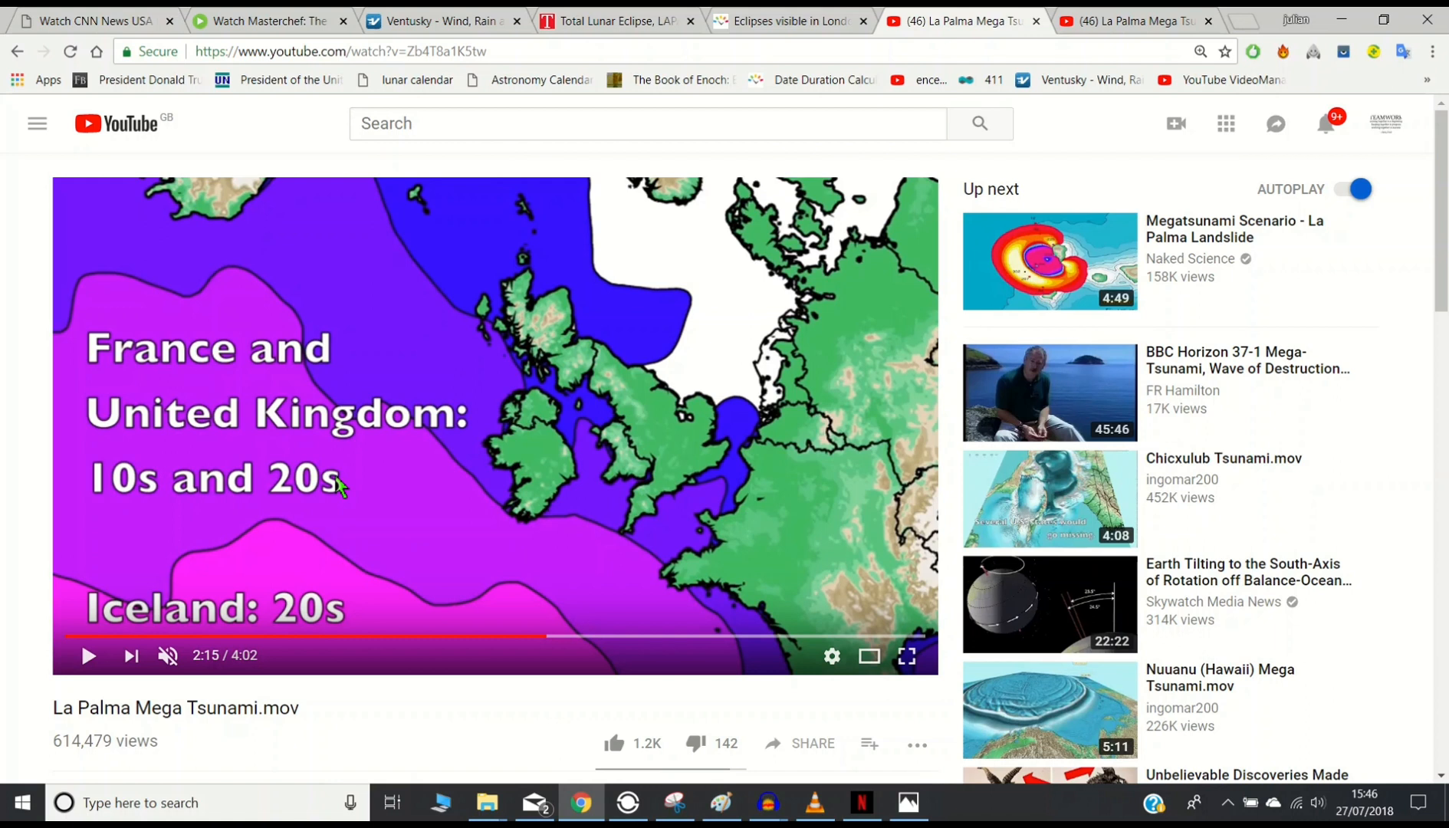
{"action": "mouse_move", "coordinate": [528, 405]}
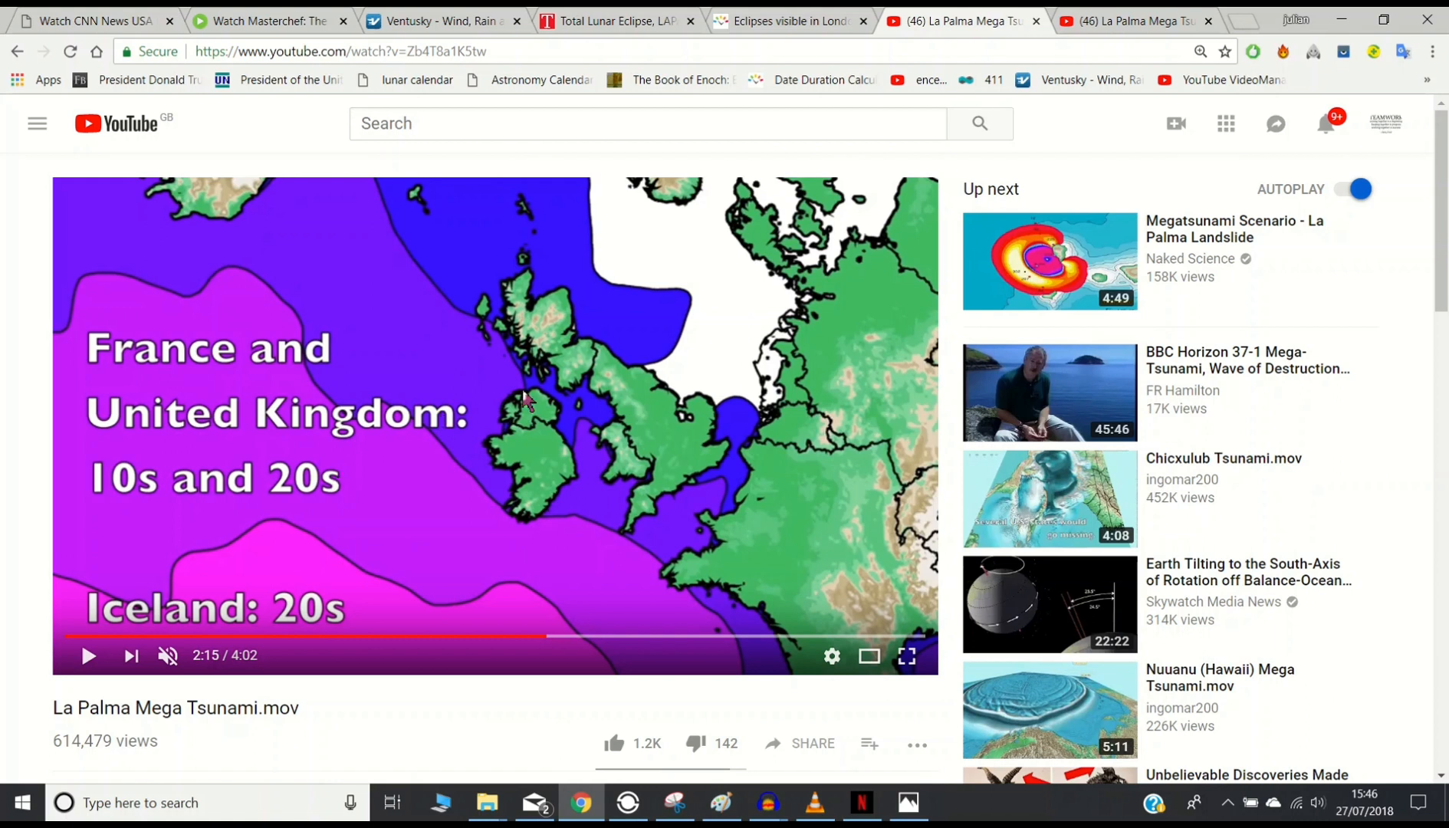
{"action": "mouse_move", "coordinate": [564, 432]}
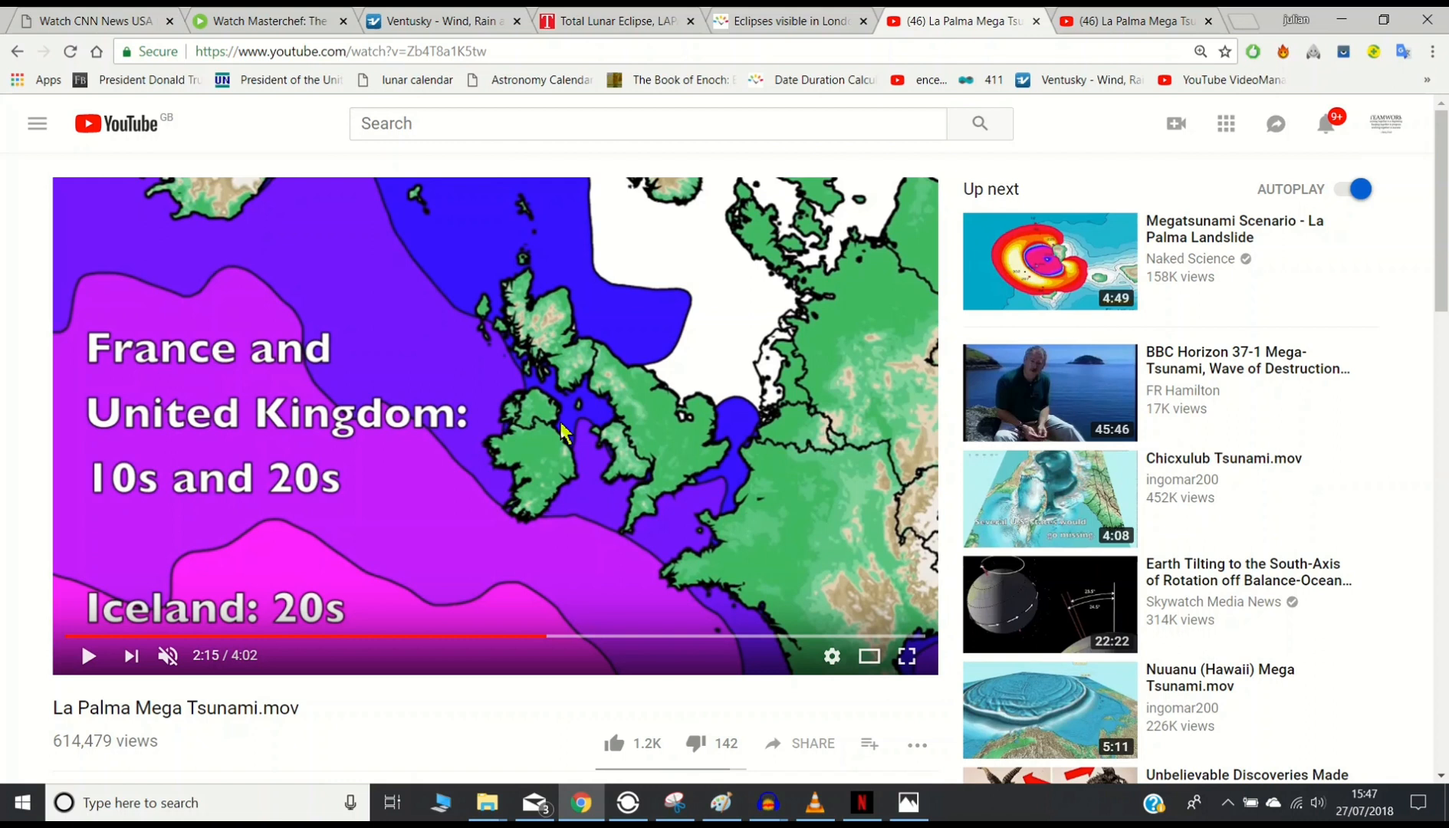
{"action": "mouse_move", "coordinate": [1087, 31]}
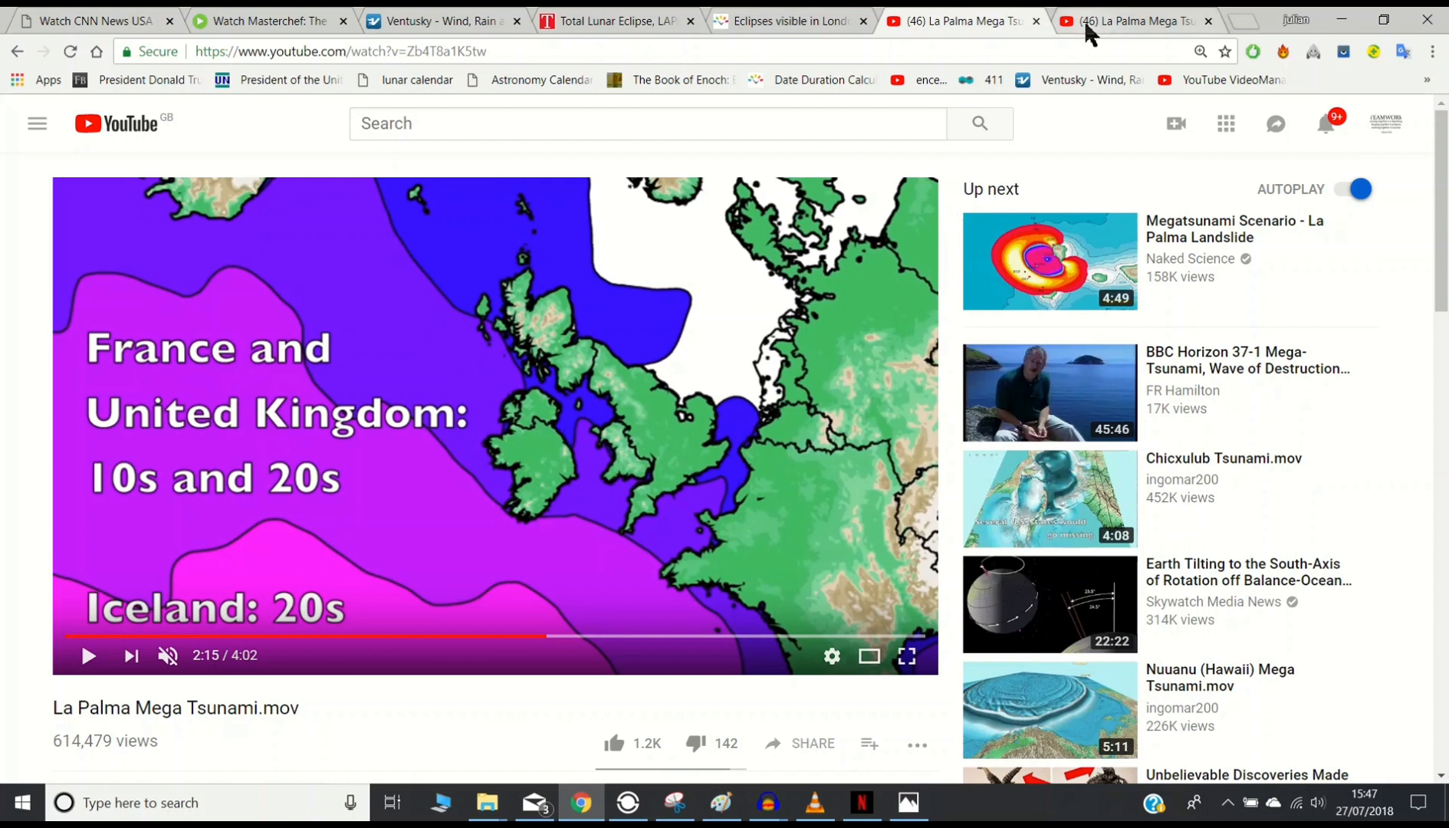
{"action": "mouse_move", "coordinate": [64, 608]}
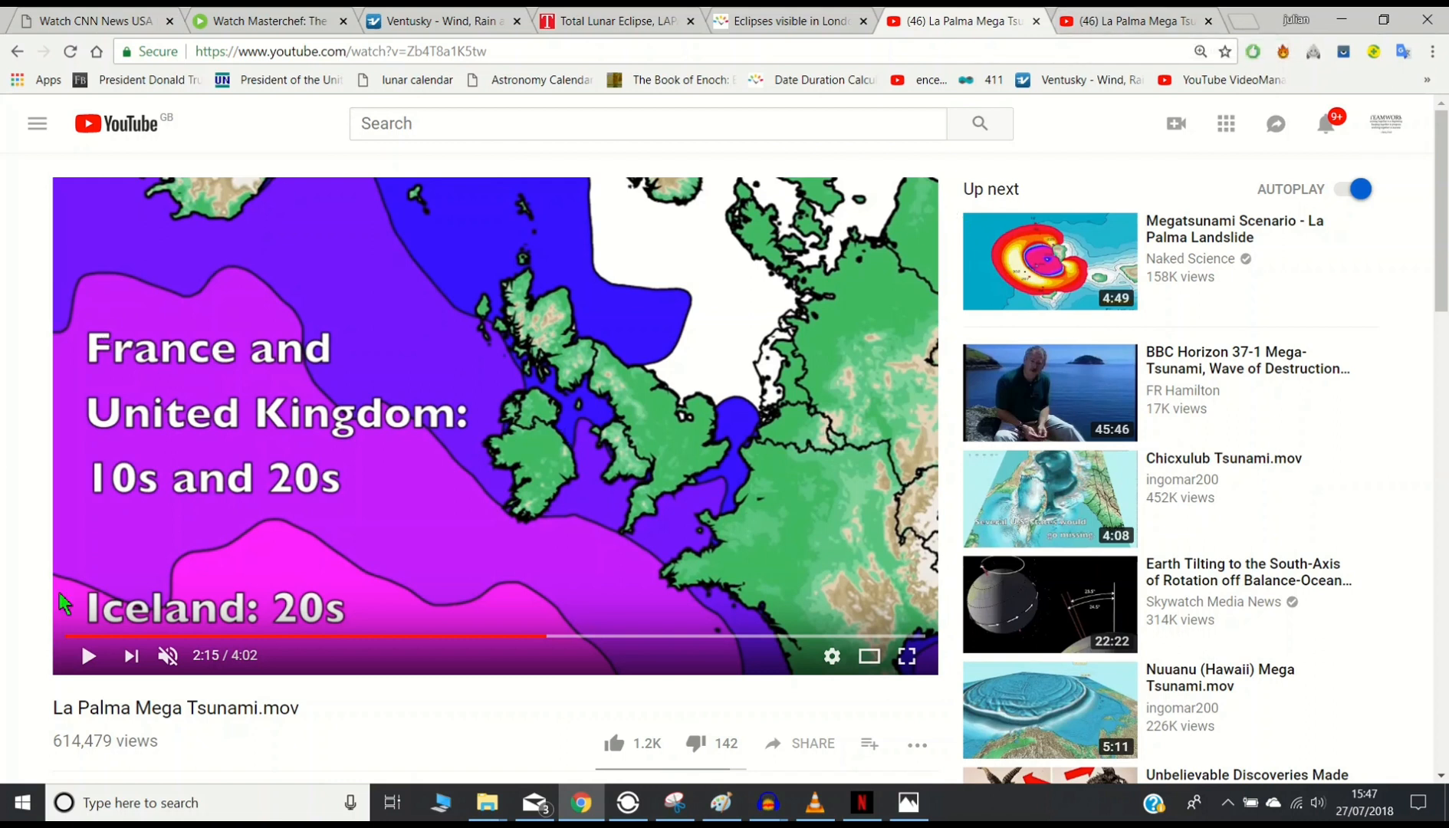
{"action": "mouse_move", "coordinate": [71, 563]}
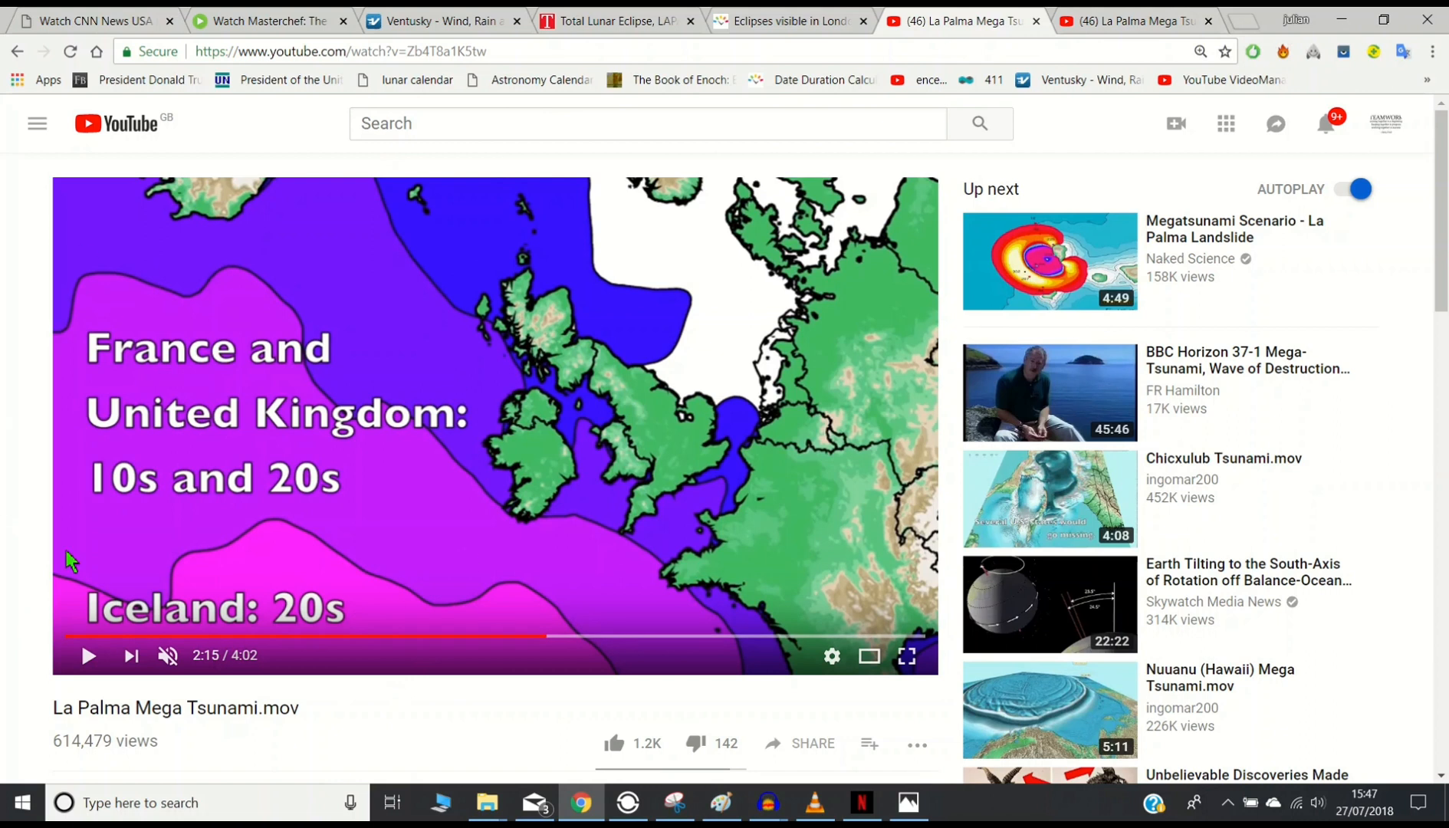
{"action": "mouse_move", "coordinate": [518, 423]}
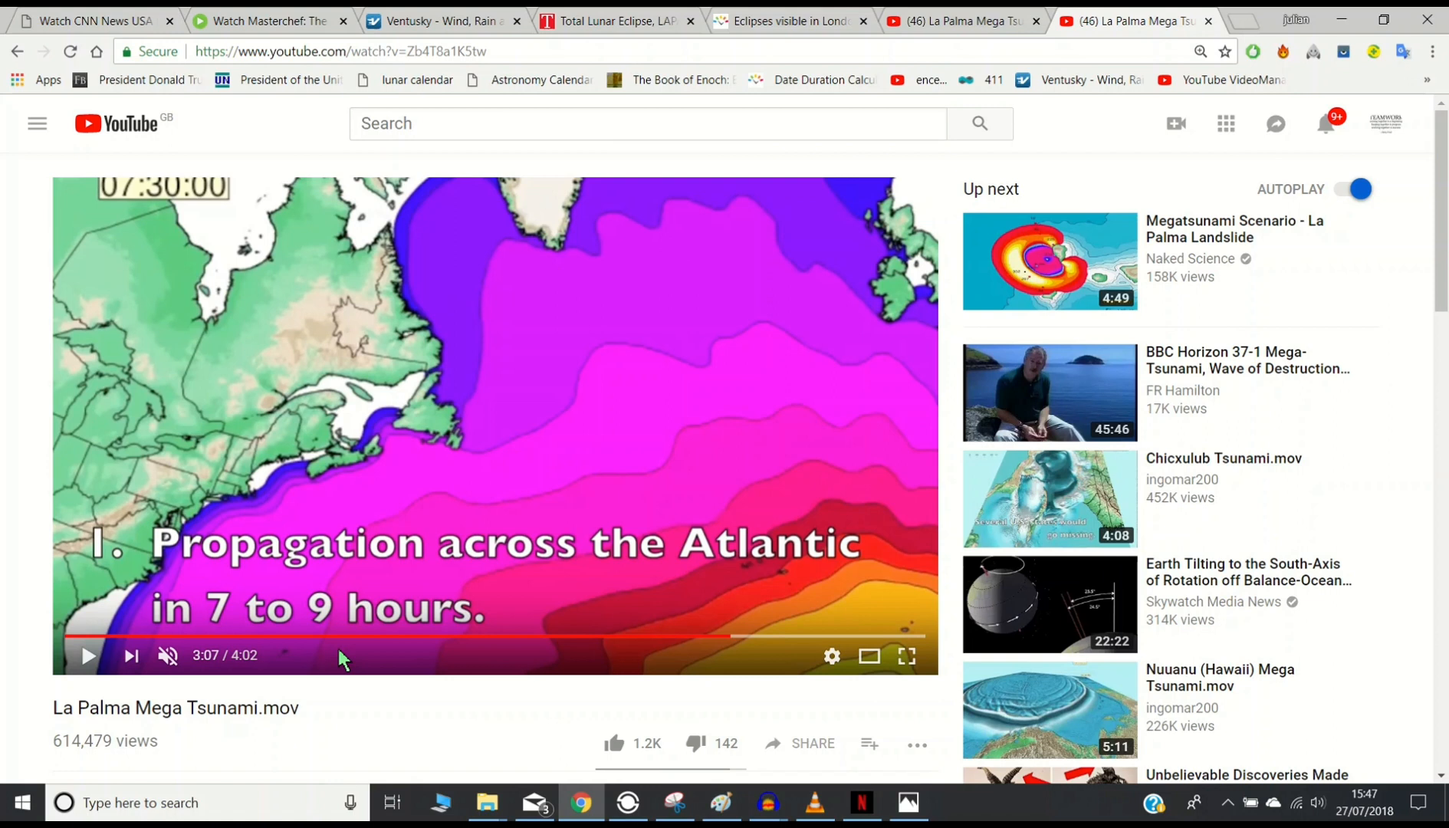
{"action": "mouse_move", "coordinate": [623, 15]}
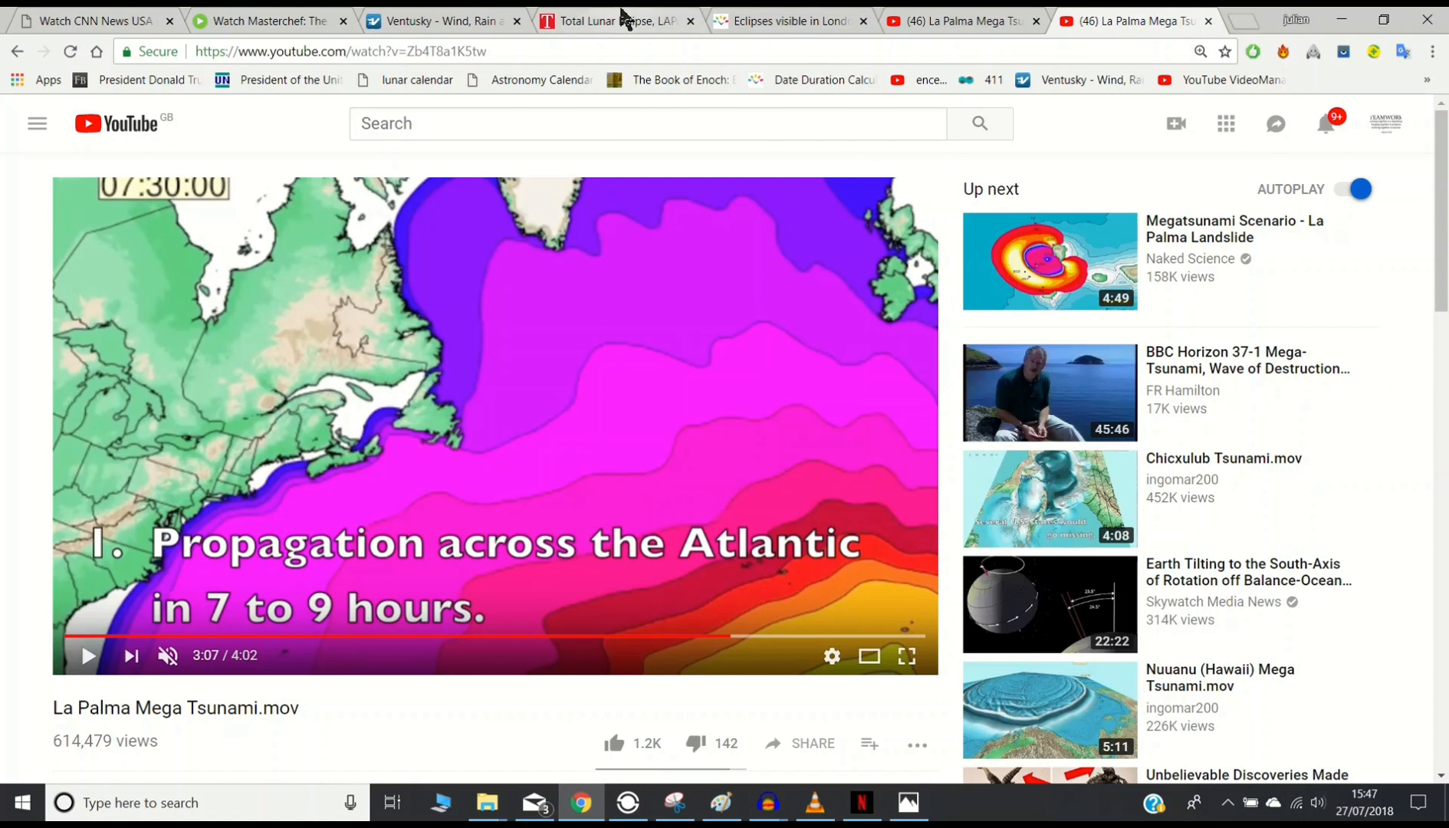
Step: Return to the London eclipse page and scroll to its timetable of stages from 18:14 to 00:28
{"action": "left_click", "coordinate": [794, 21]}
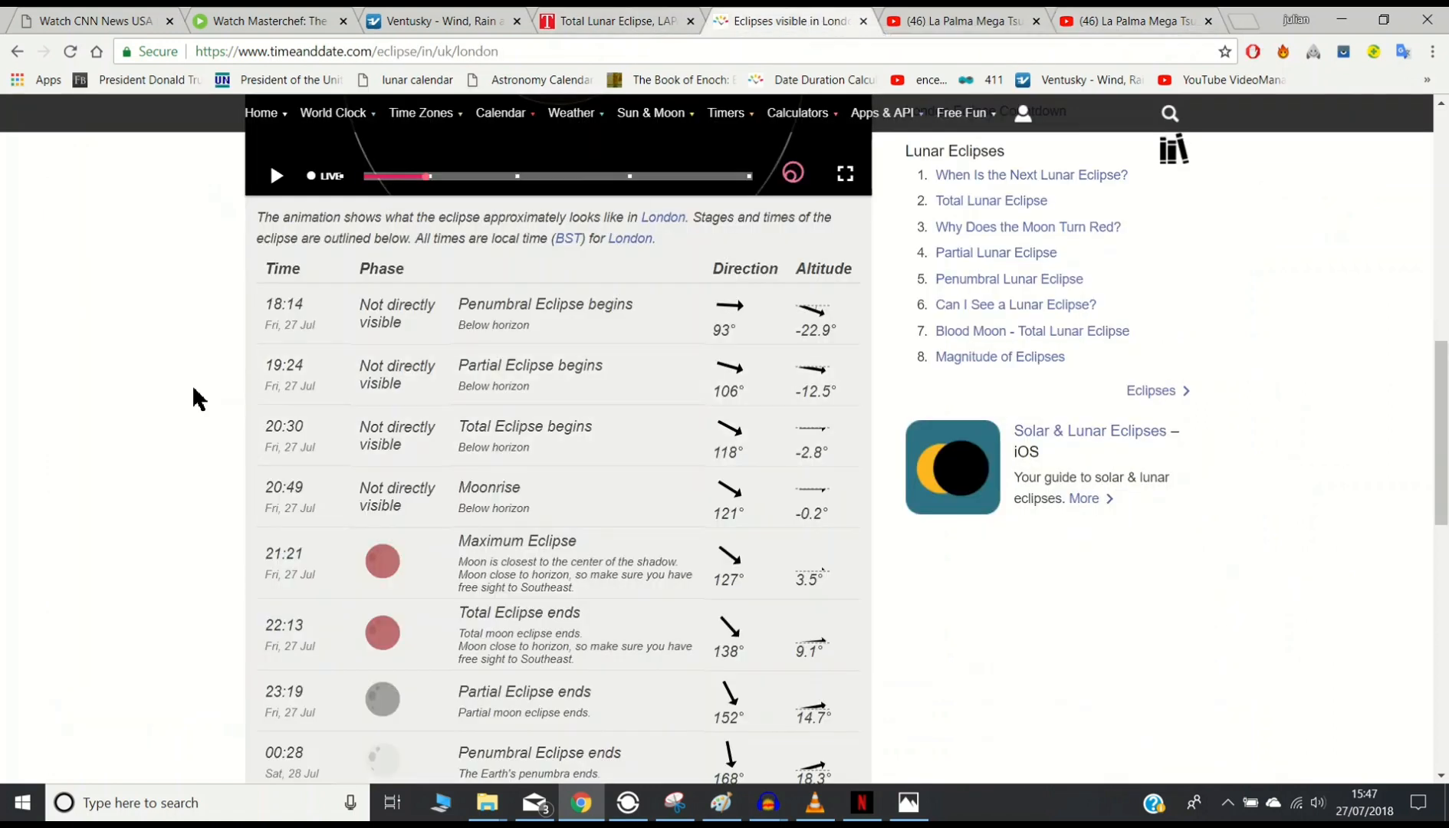
{"action": "scroll", "scroll_direction": "down", "scroll_amount": 3}
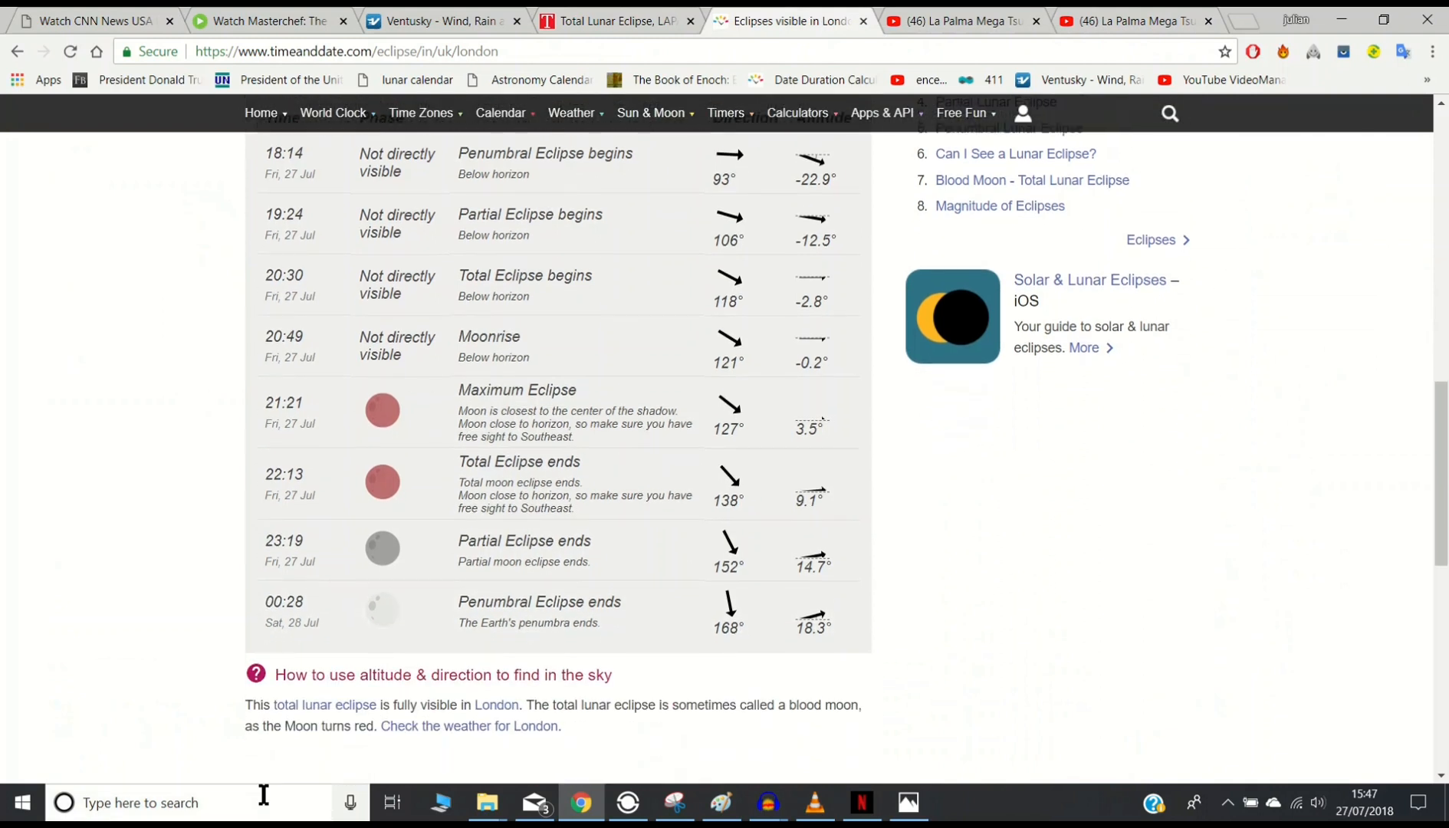
{"action": "mouse_move", "coordinate": [493, 615]}
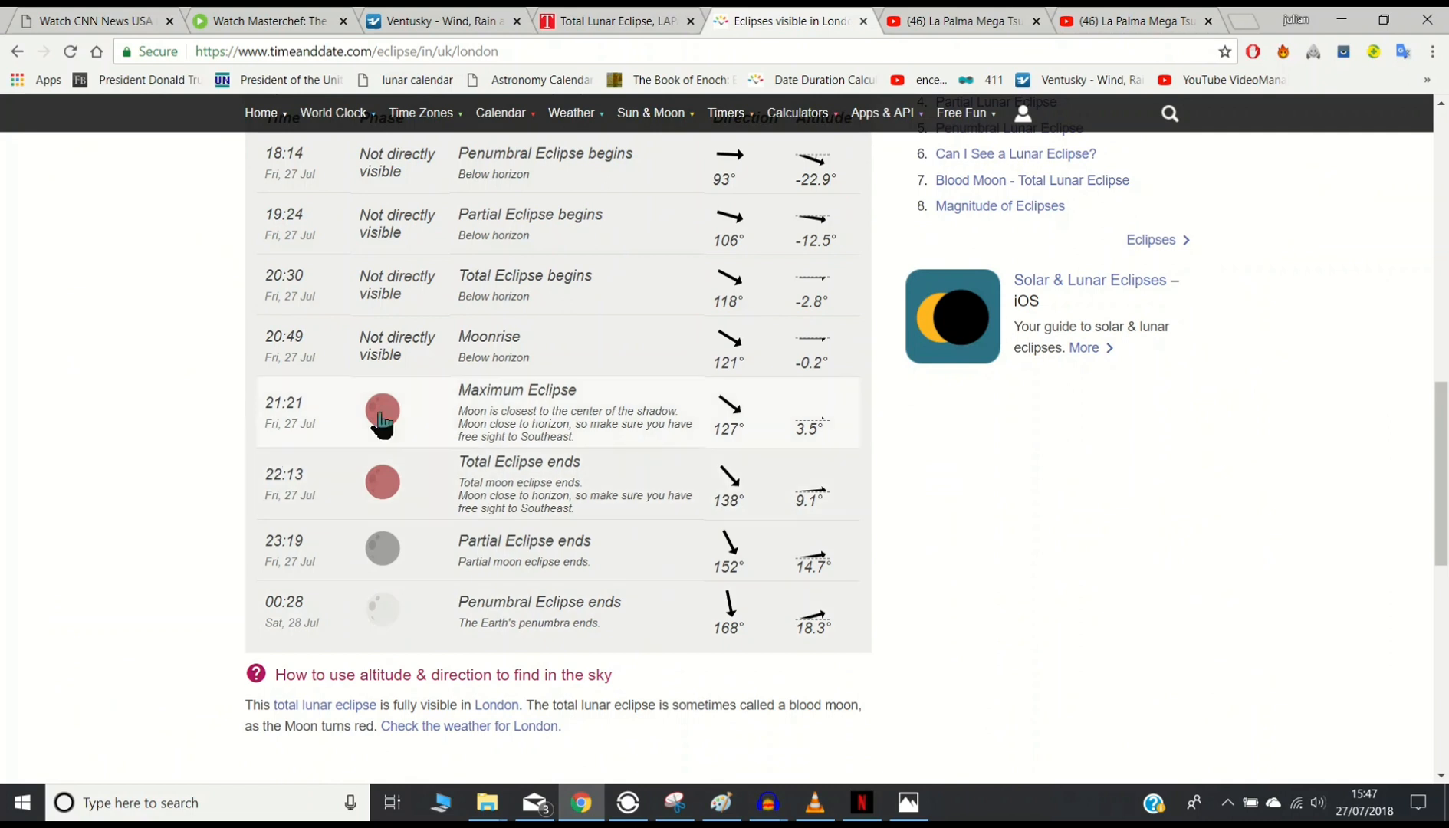
{"action": "mouse_move", "coordinate": [457, 567]}
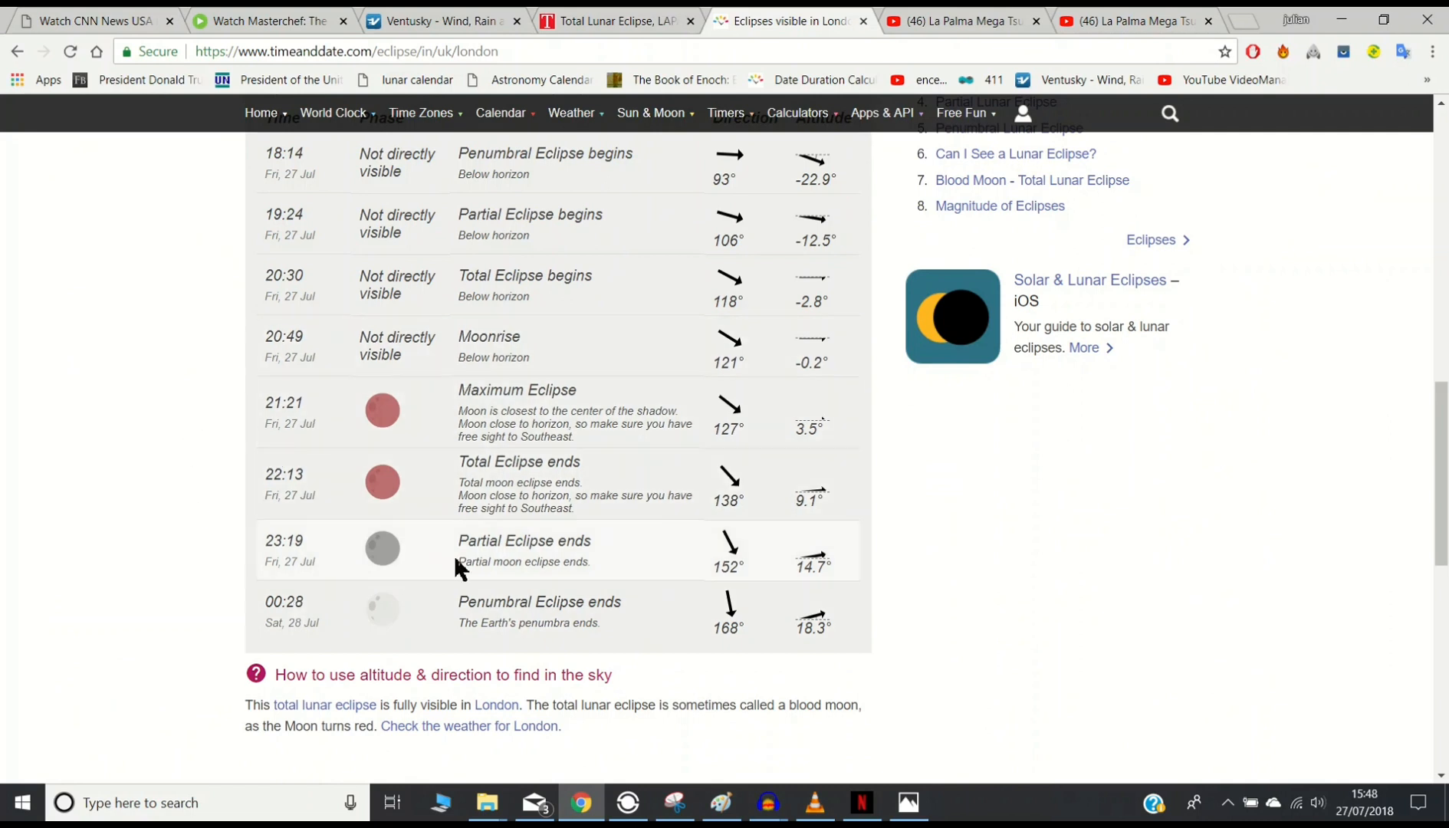
{"action": "mouse_move", "coordinate": [361, 674]}
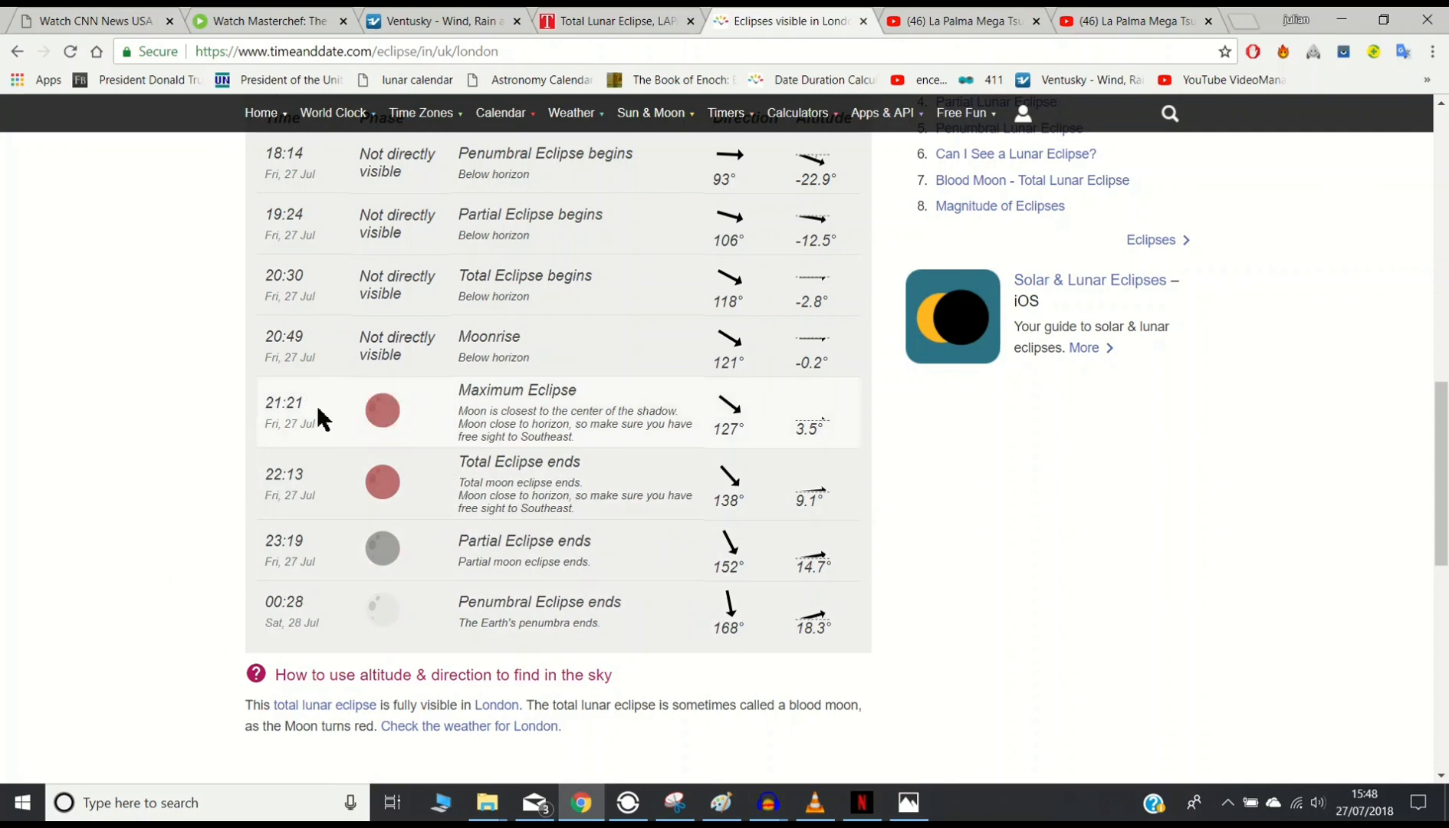
{"action": "mouse_move", "coordinate": [282, 423]}
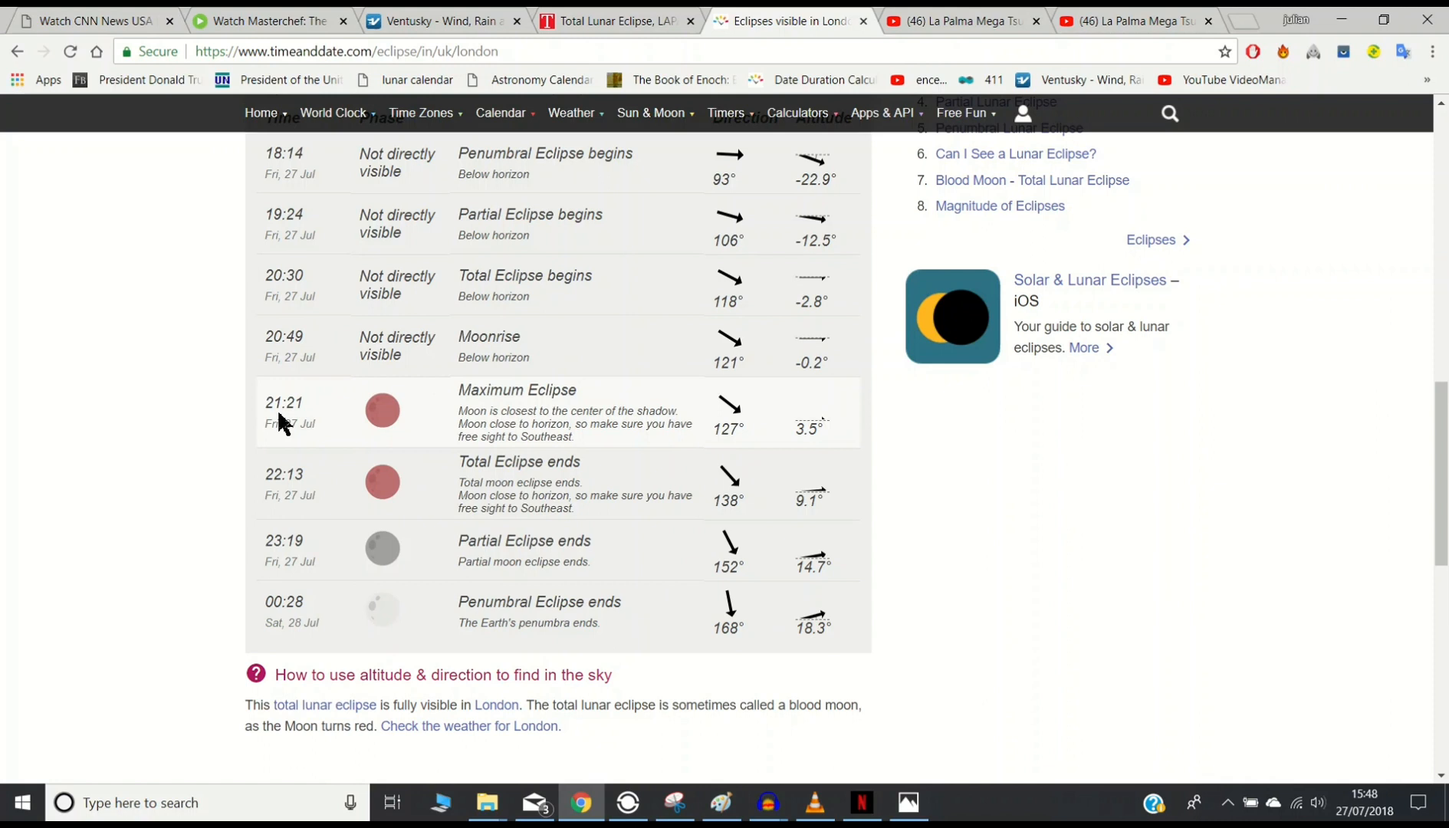
{"action": "mouse_move", "coordinate": [306, 424]}
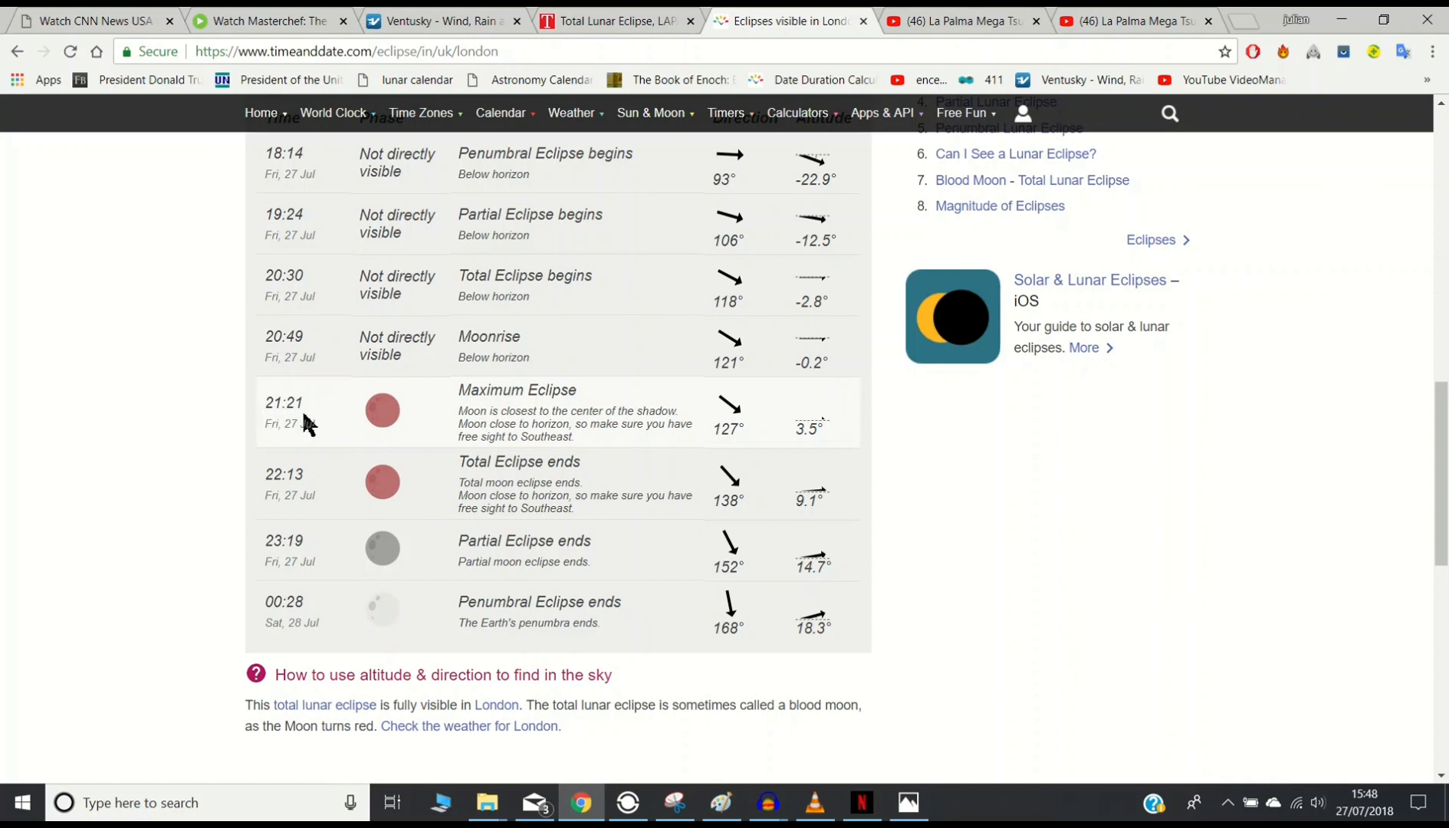
{"action": "mouse_move", "coordinate": [284, 483]}
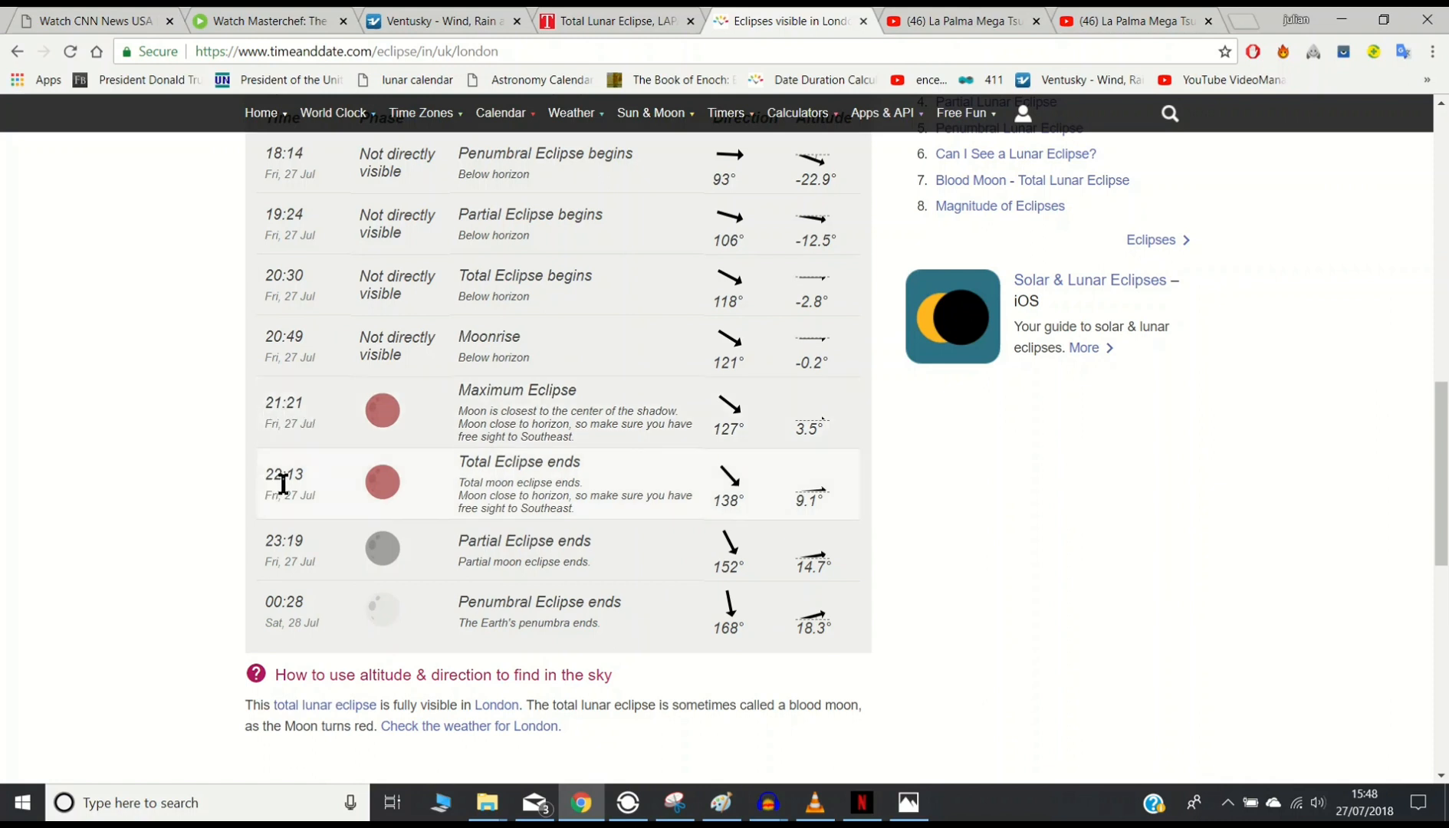
{"action": "mouse_move", "coordinate": [287, 494]}
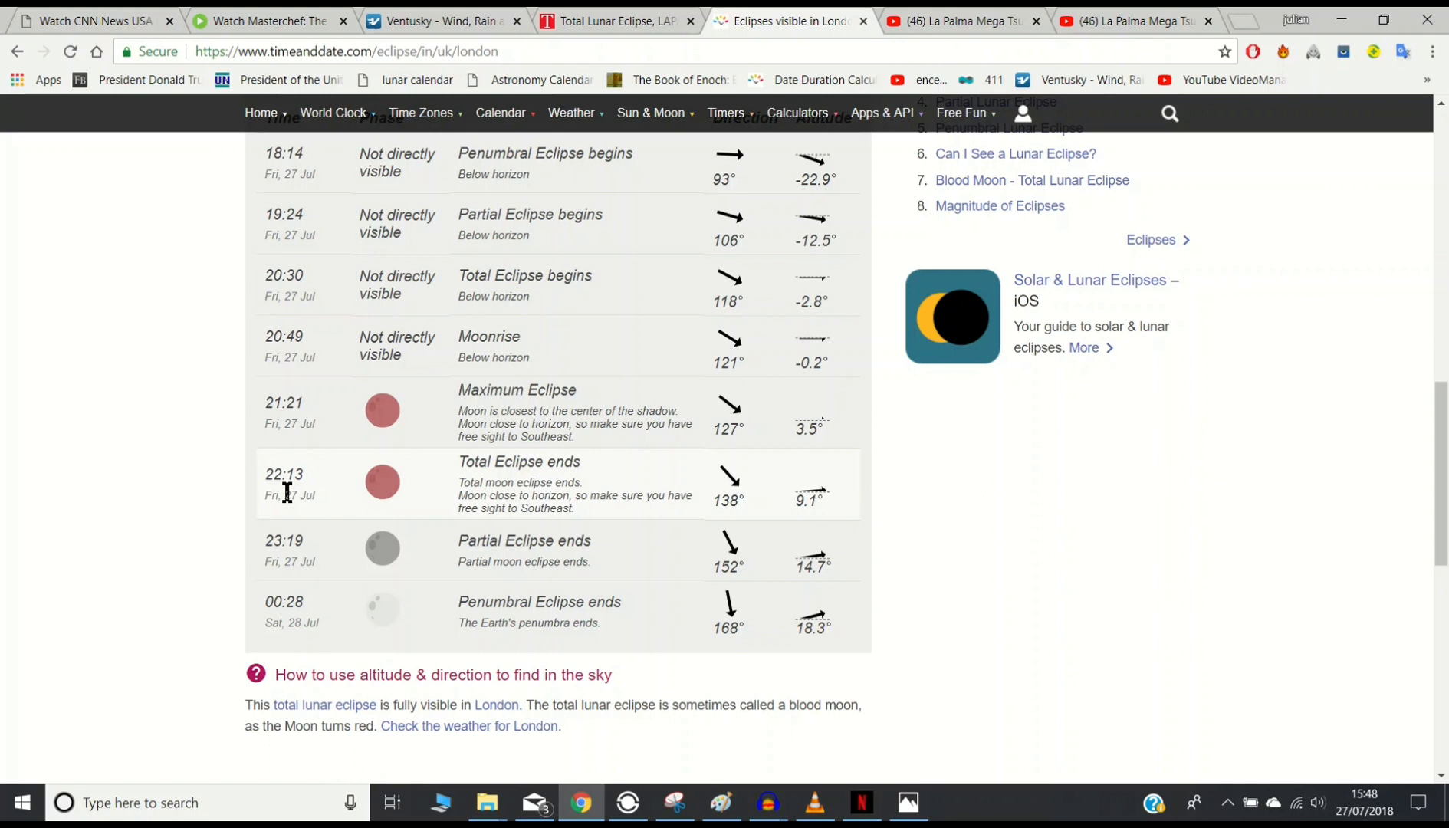
{"action": "mouse_move", "coordinate": [313, 474]}
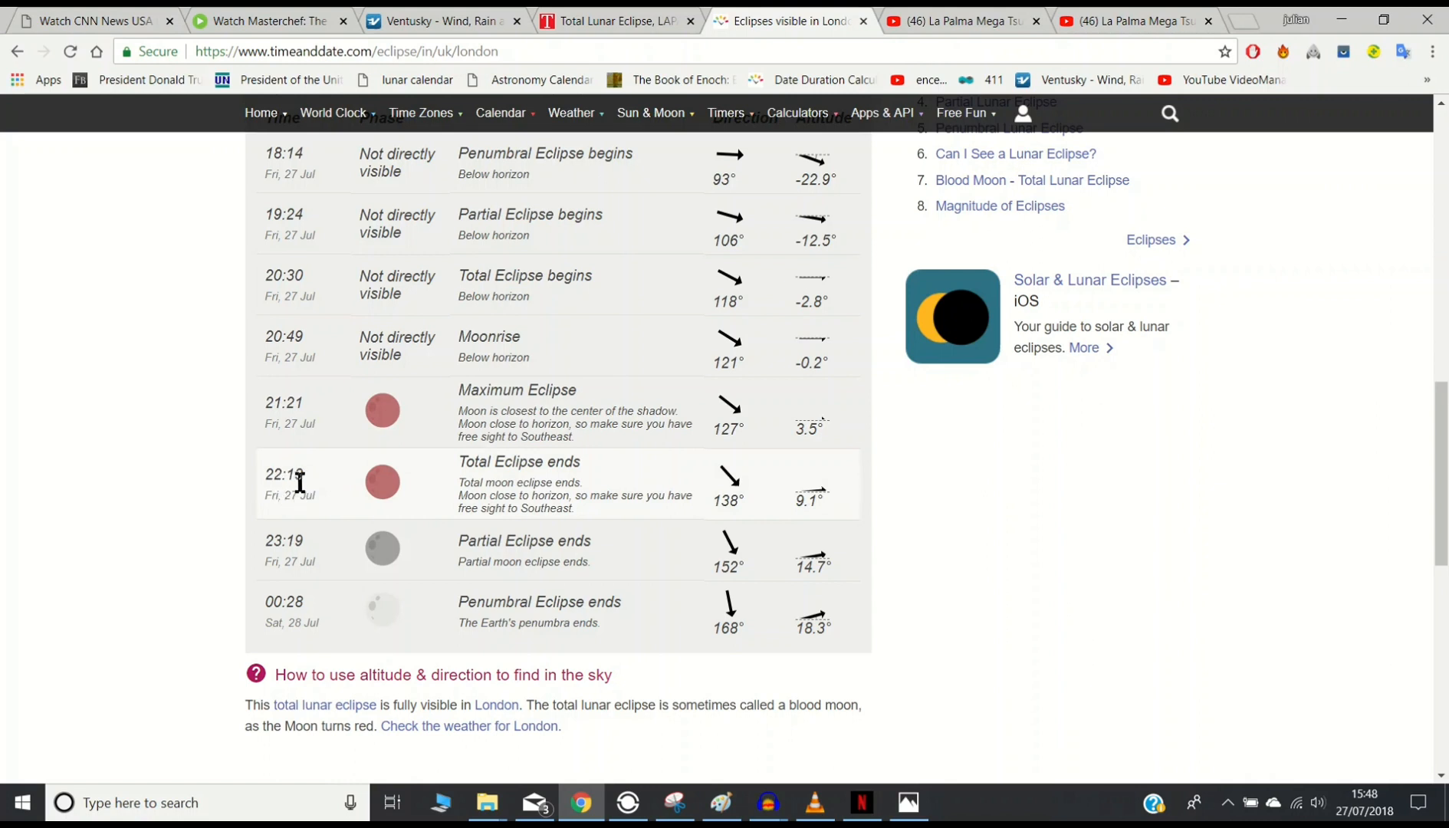
{"action": "mouse_move", "coordinate": [294, 487]}
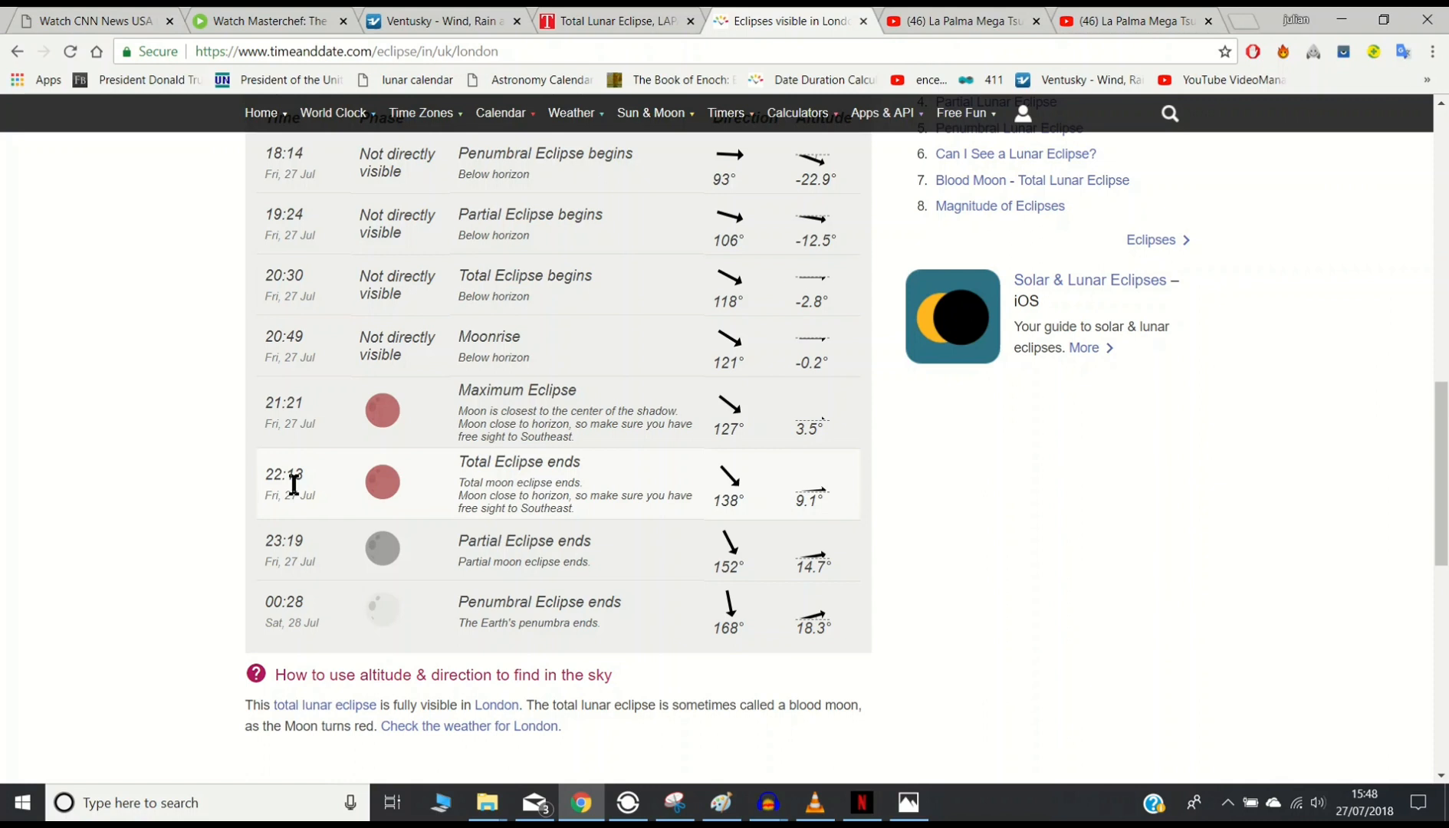
{"action": "mouse_move", "coordinate": [794, 59]}
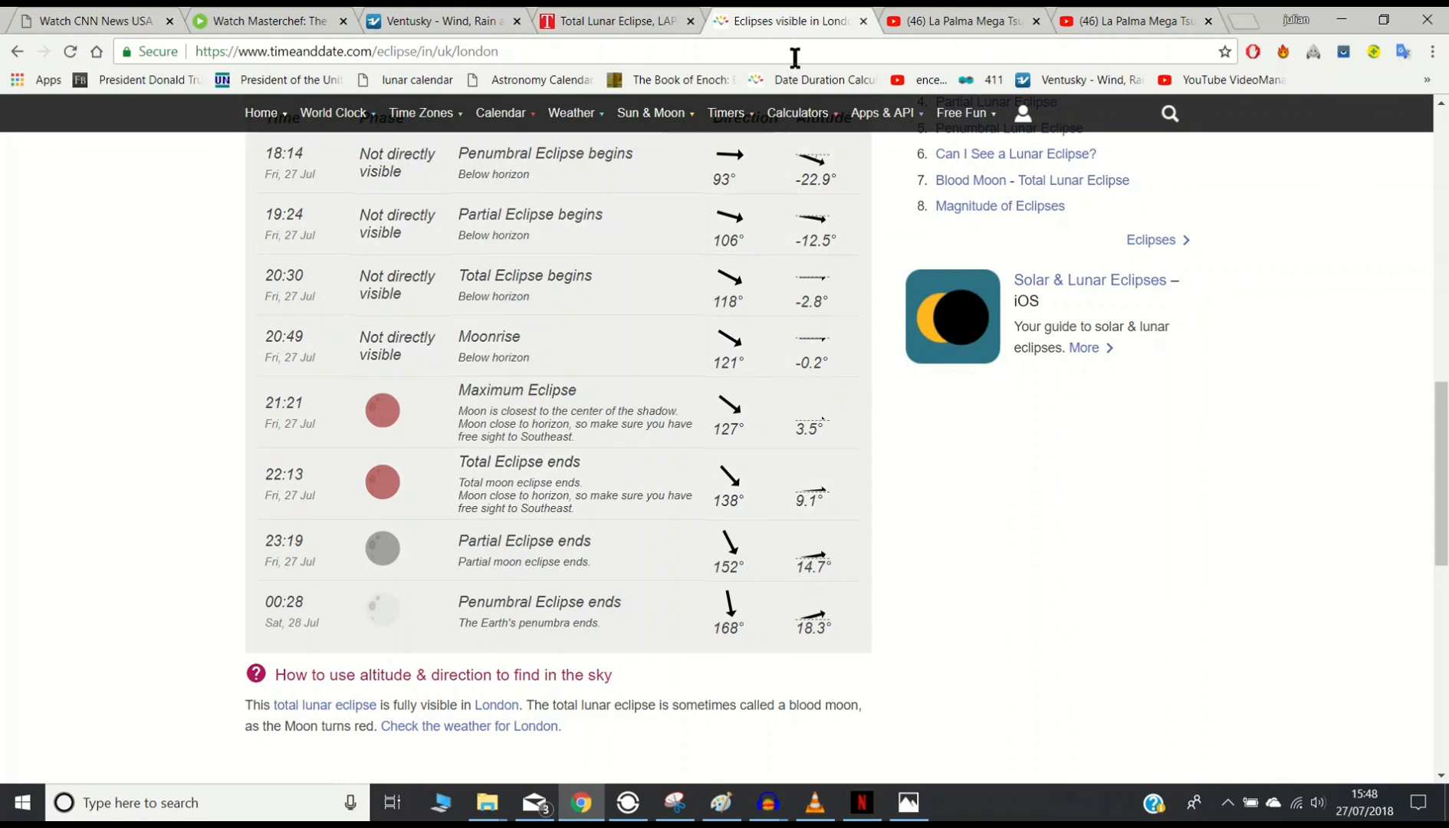
Step: Glance at the Tempo 'Total Lunar Eclipse' article, then return to the paused La Palma tsunami video
{"action": "left_click", "coordinate": [610, 21]}
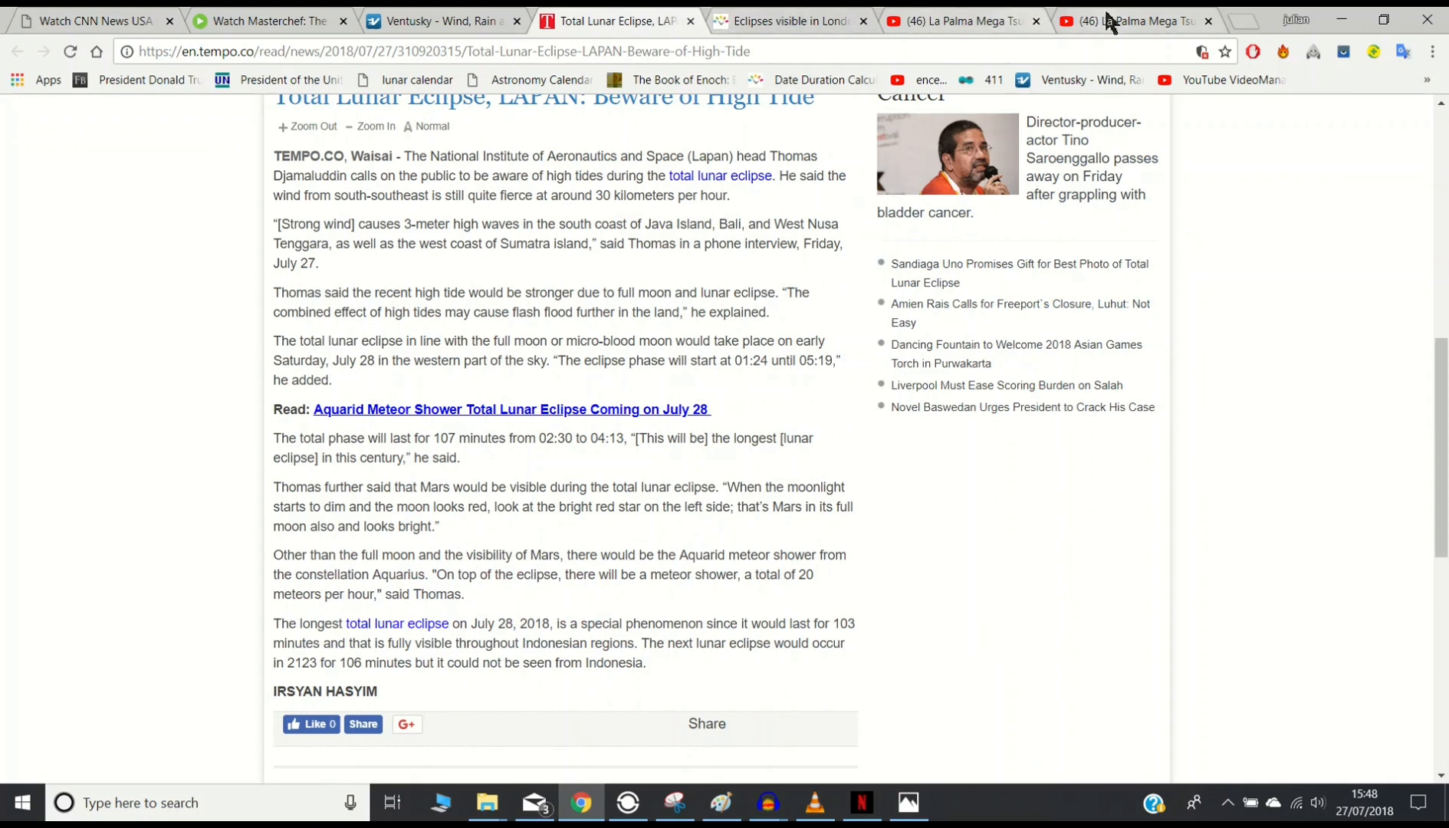
{"action": "left_click", "coordinate": [1120, 22]}
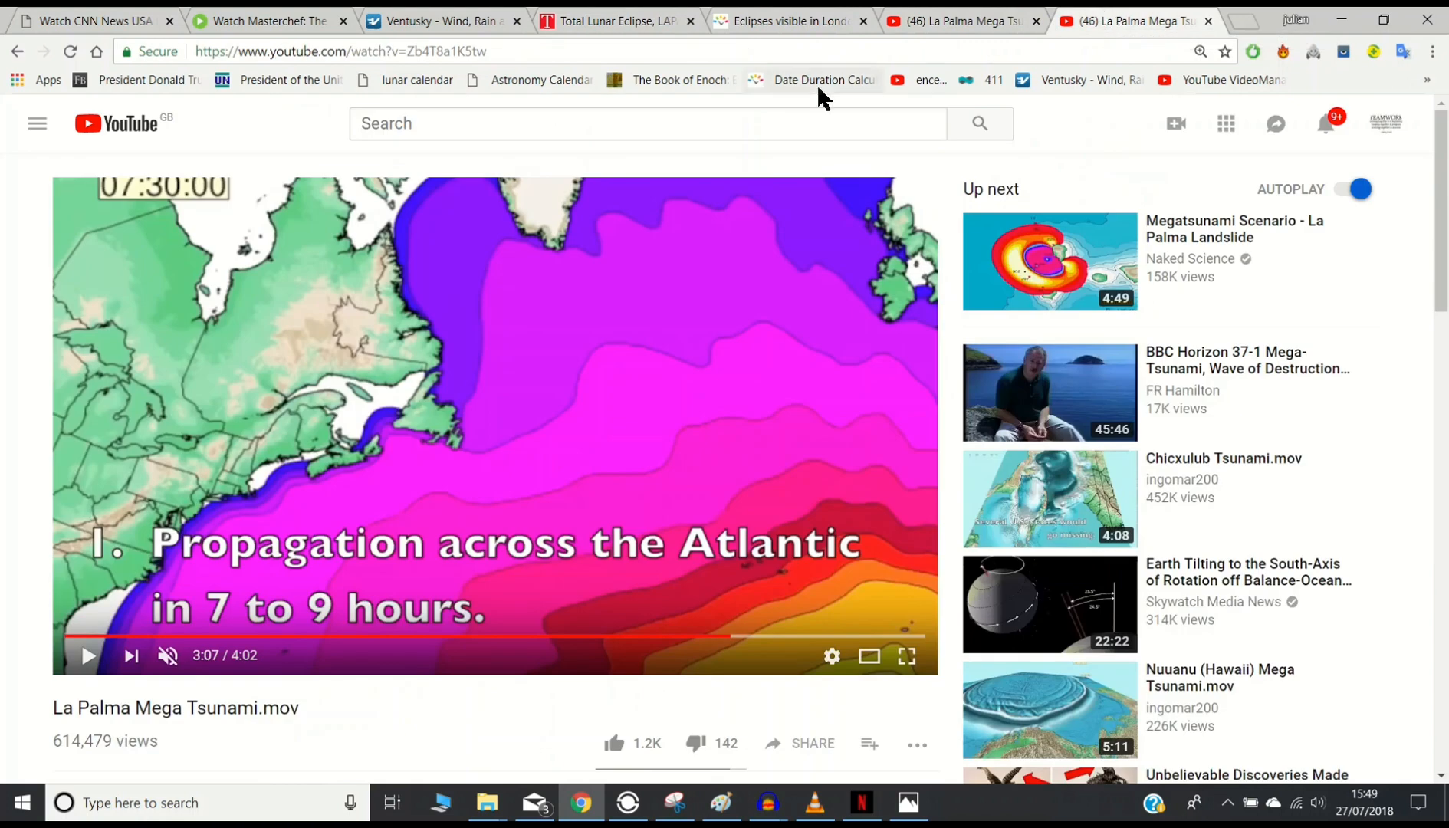
Step: Show the London eclipse timetable again, with maximum eclipse at 21:21 on 27 Jul
{"action": "left_click", "coordinate": [794, 21]}
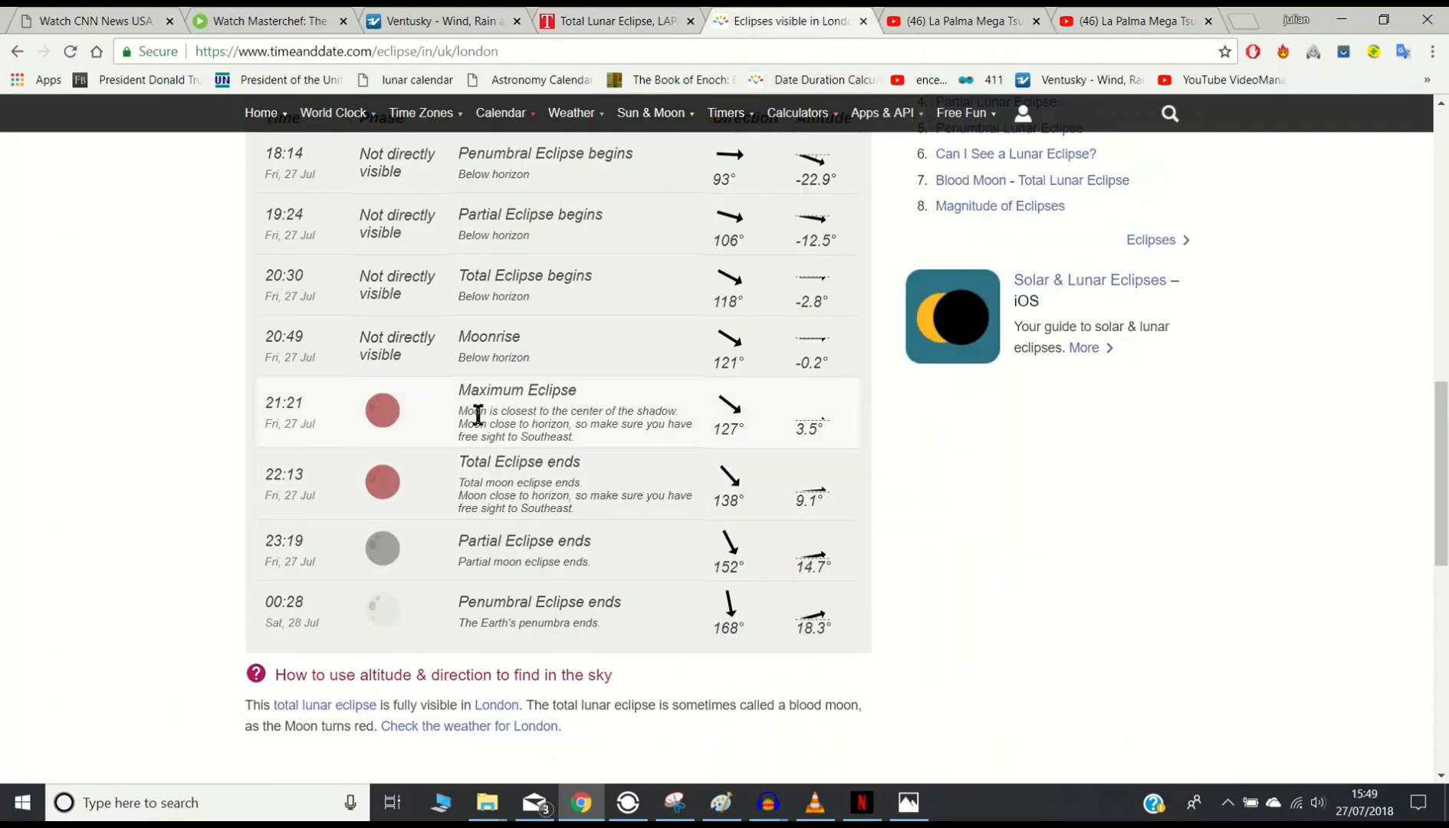
{"action": "mouse_move", "coordinate": [384, 352]}
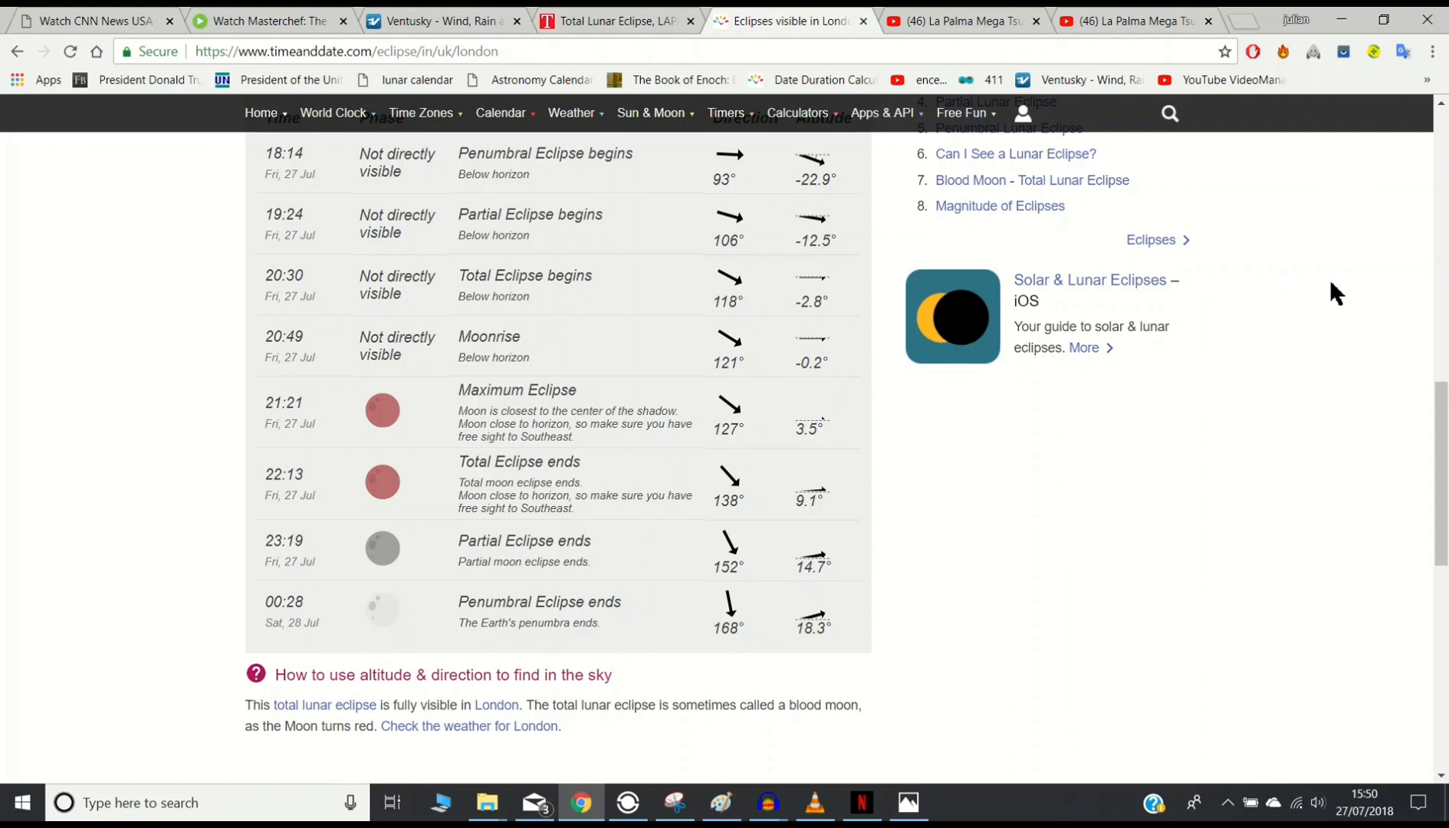
Step: Show the La Palma Mega Tsunami video again, still paused at 3:07
{"action": "left_click", "coordinate": [1137, 22]}
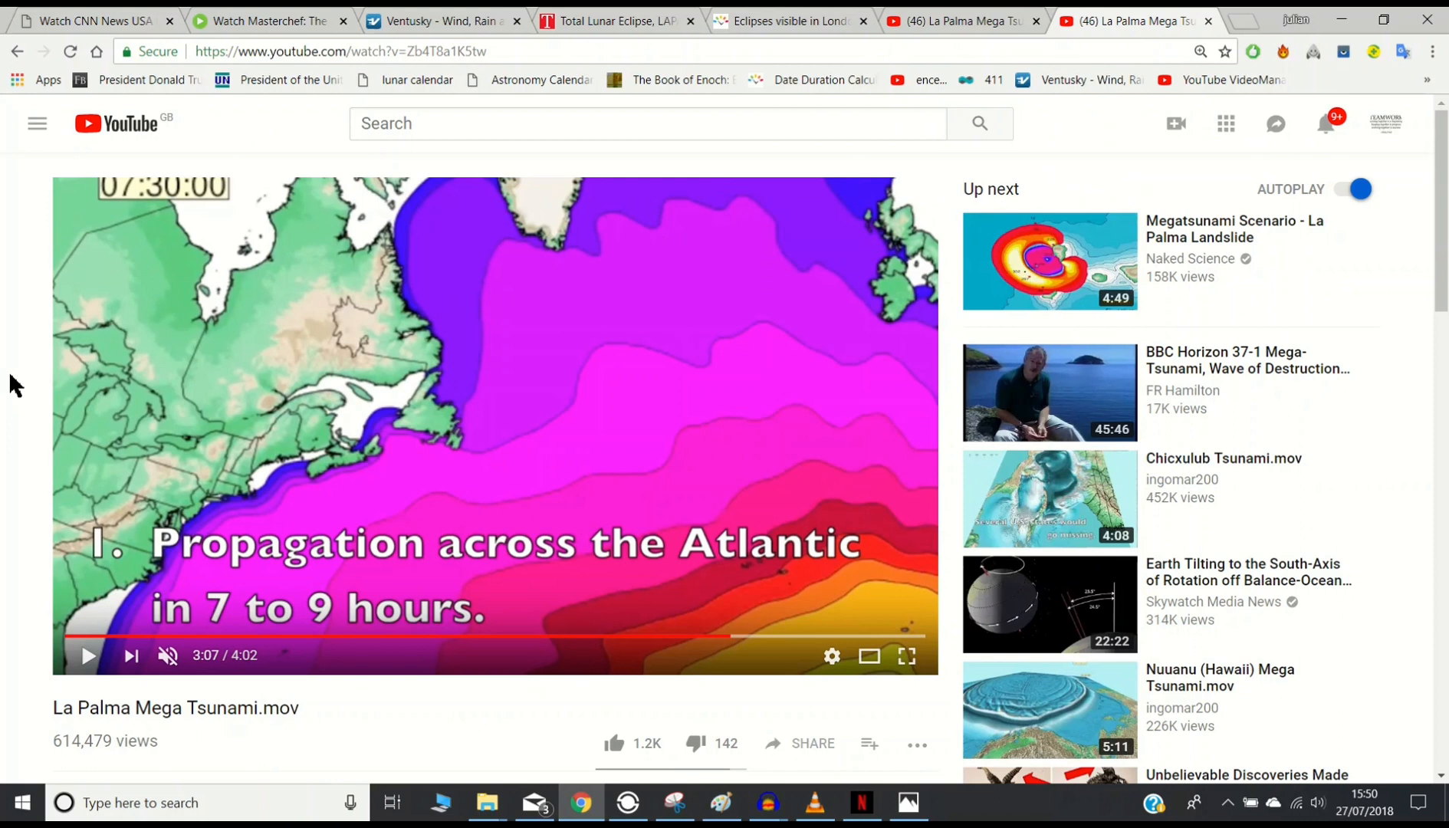
{"action": "mouse_move", "coordinate": [3, 405]}
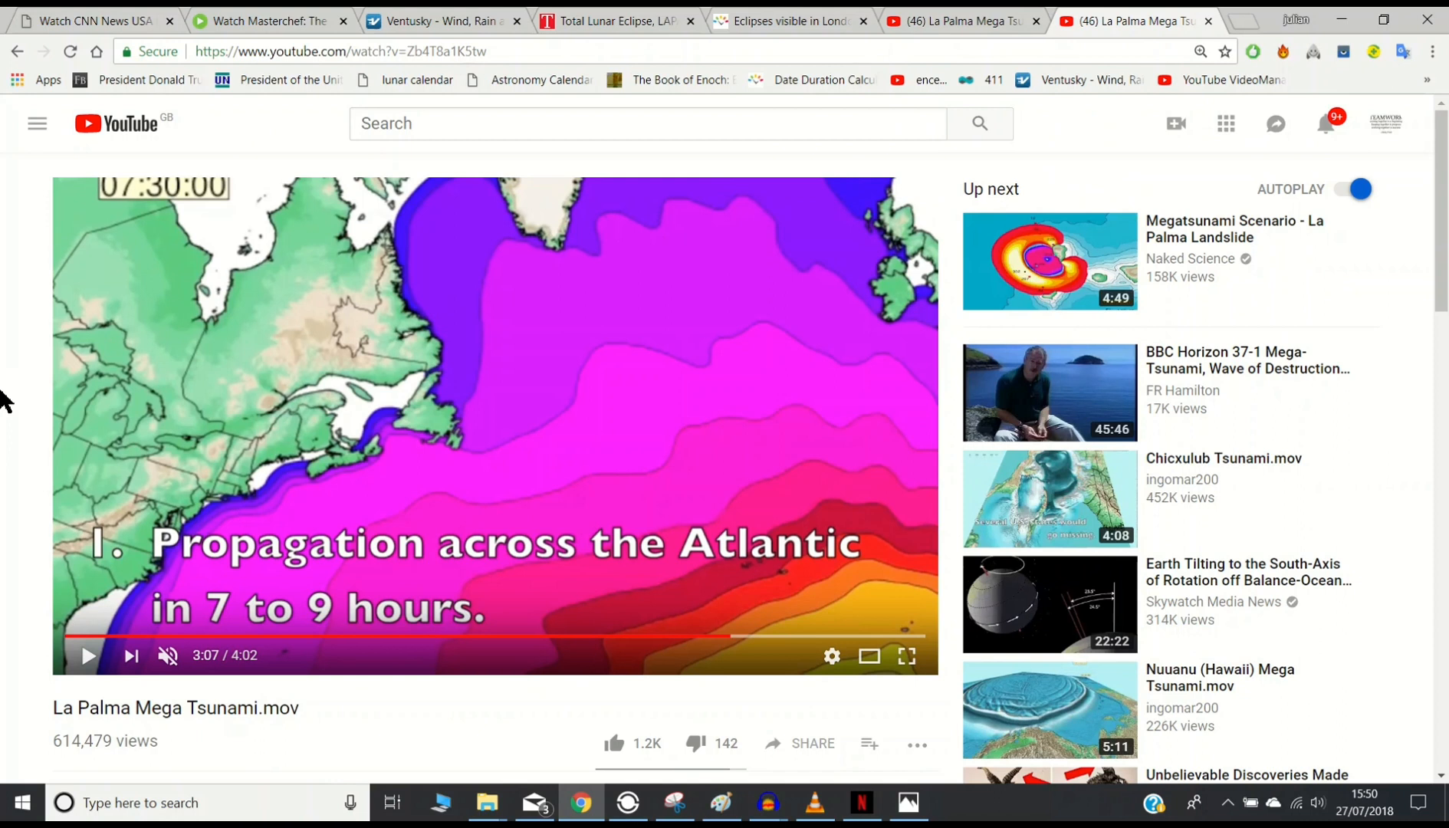